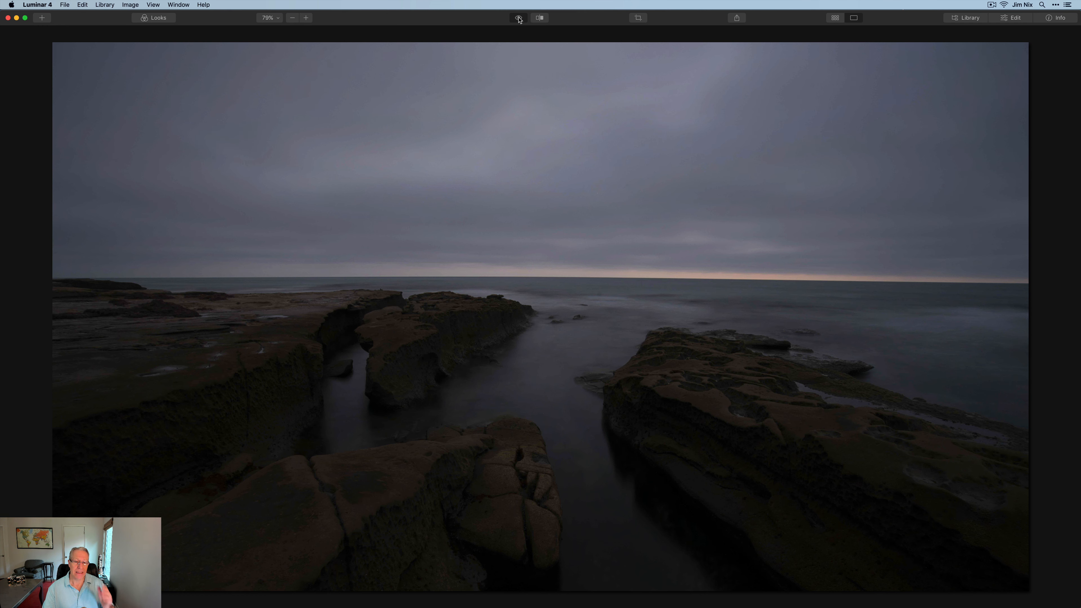
Compare the finished seascape preview with the unedited original photo.
left_click(519, 17)
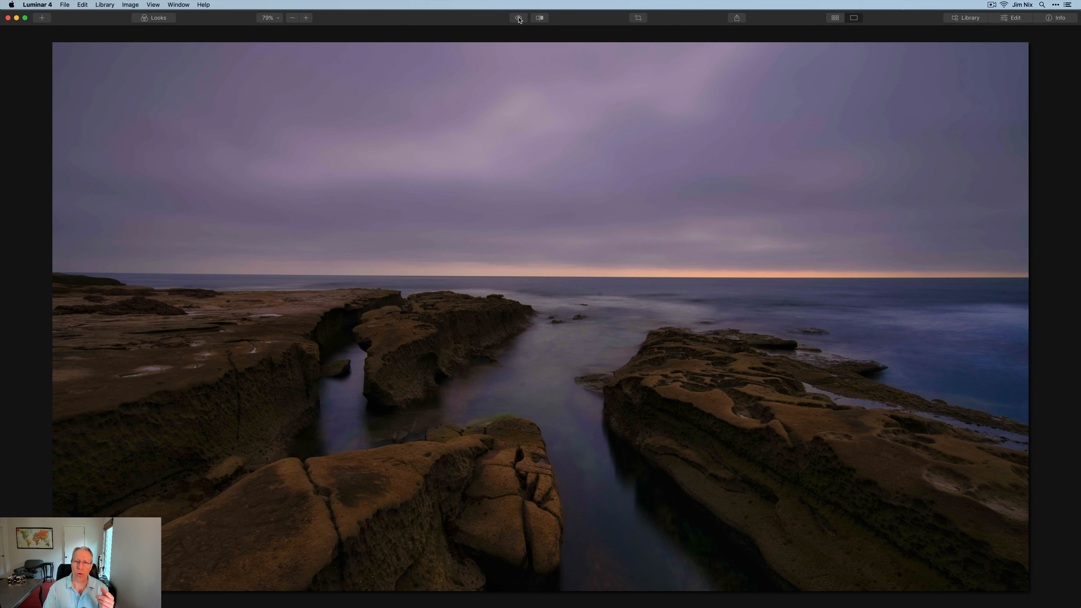
left_click(1014, 17)
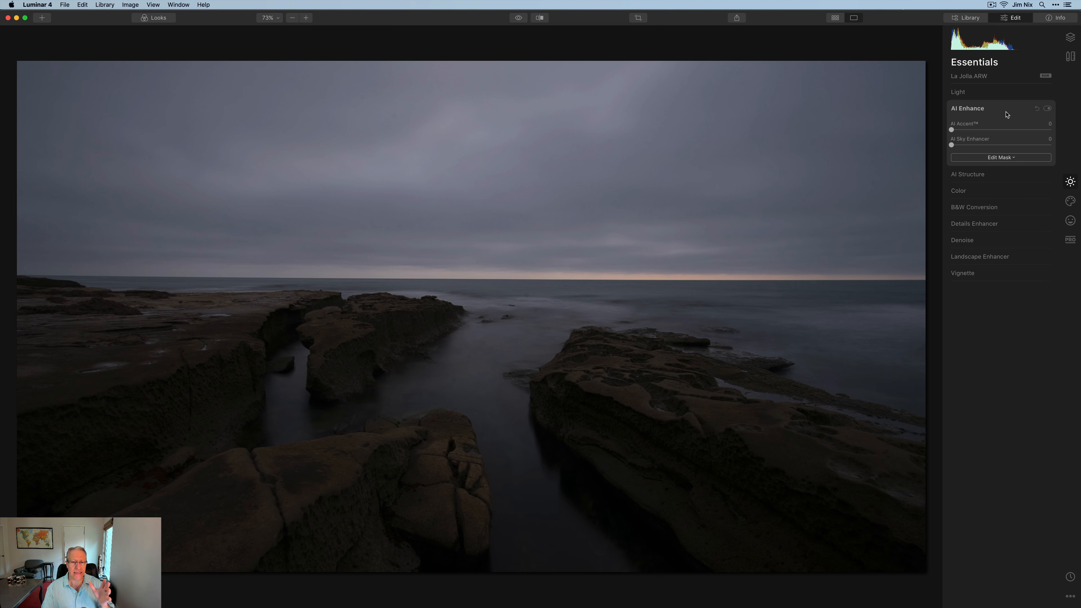
mouse_move(952, 133)
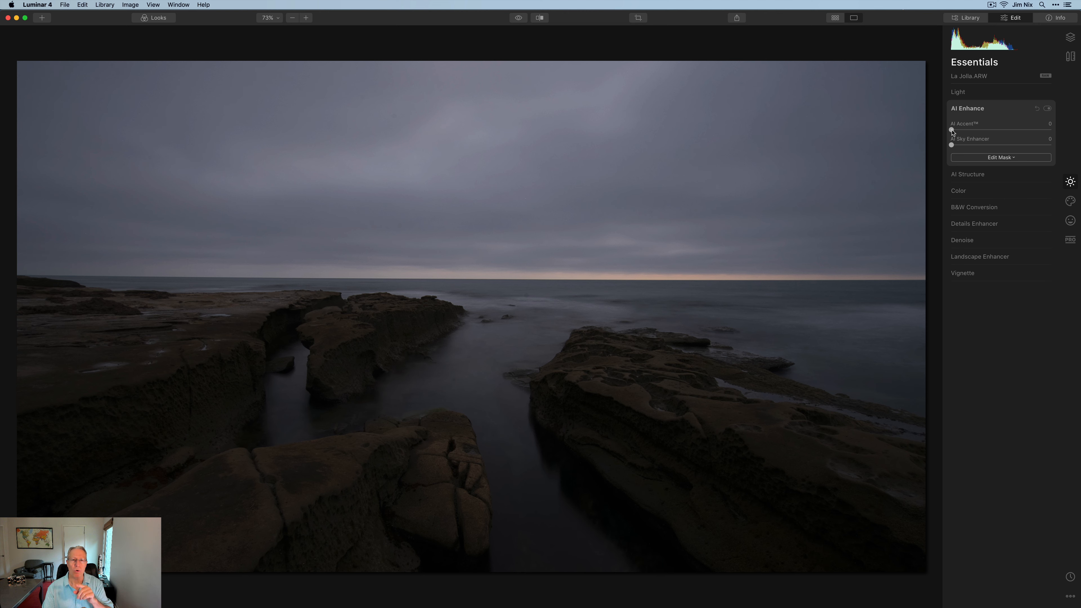
Set AI Accent to 21 for the whole photo and compare before/after.
left_click_drag(951, 131, 977, 131)
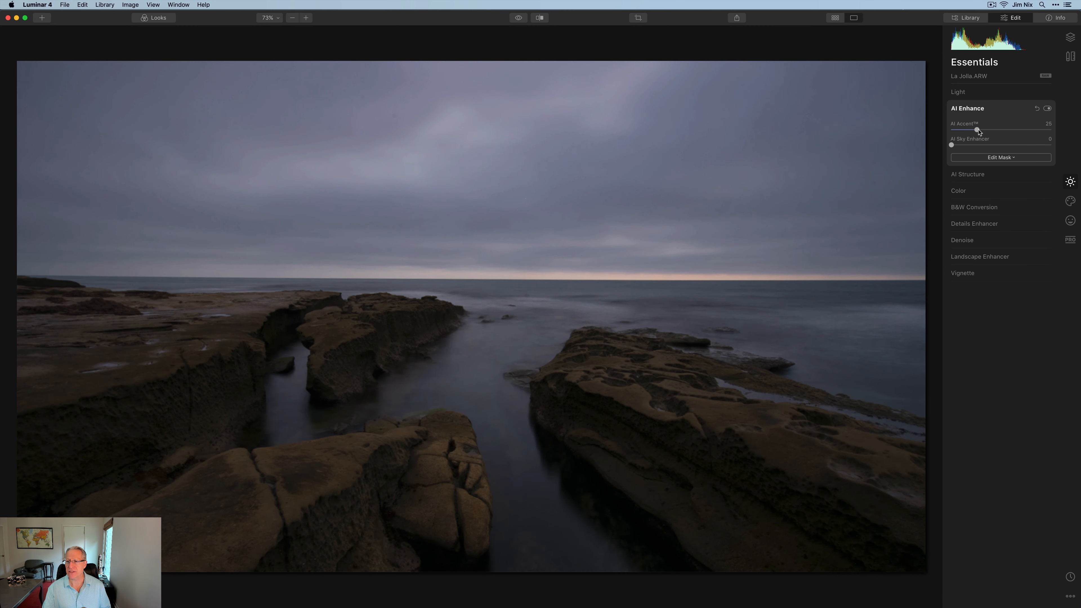
left_click_drag(978, 131, 972, 131)
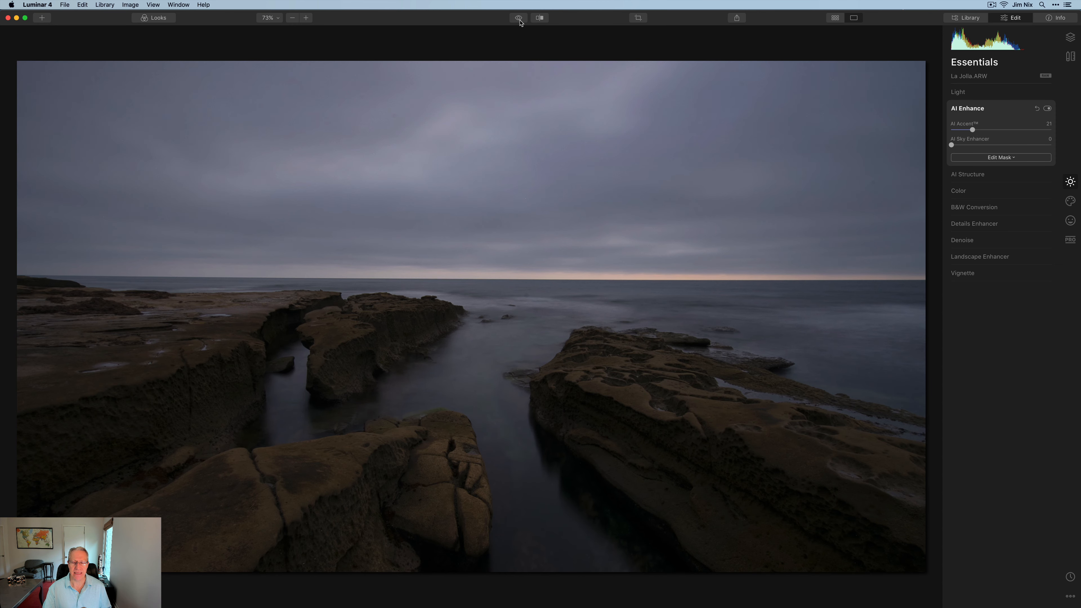
left_click(518, 18)
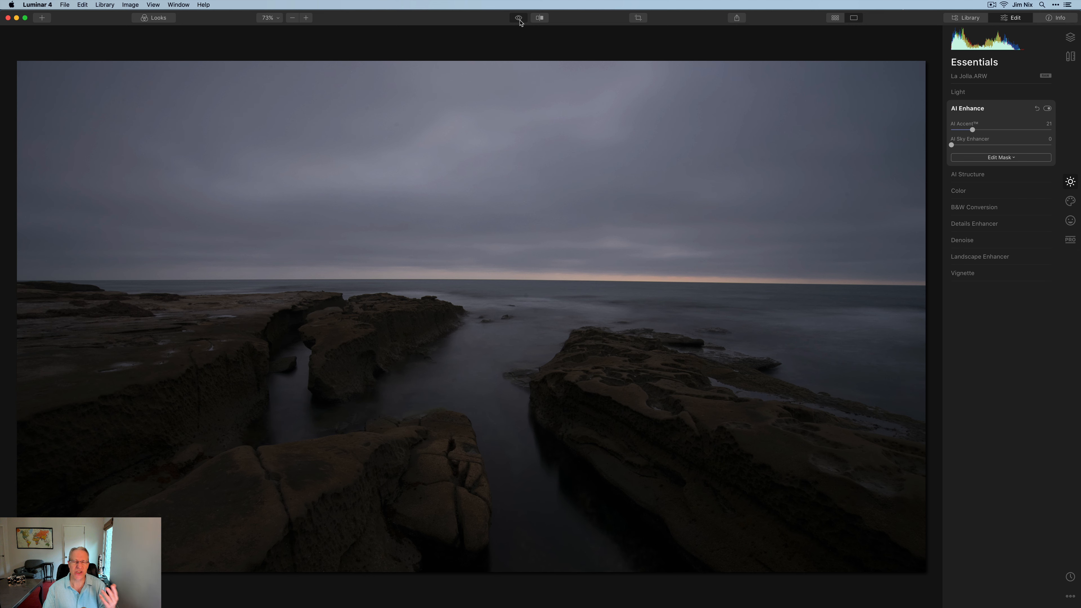
left_click(519, 17)
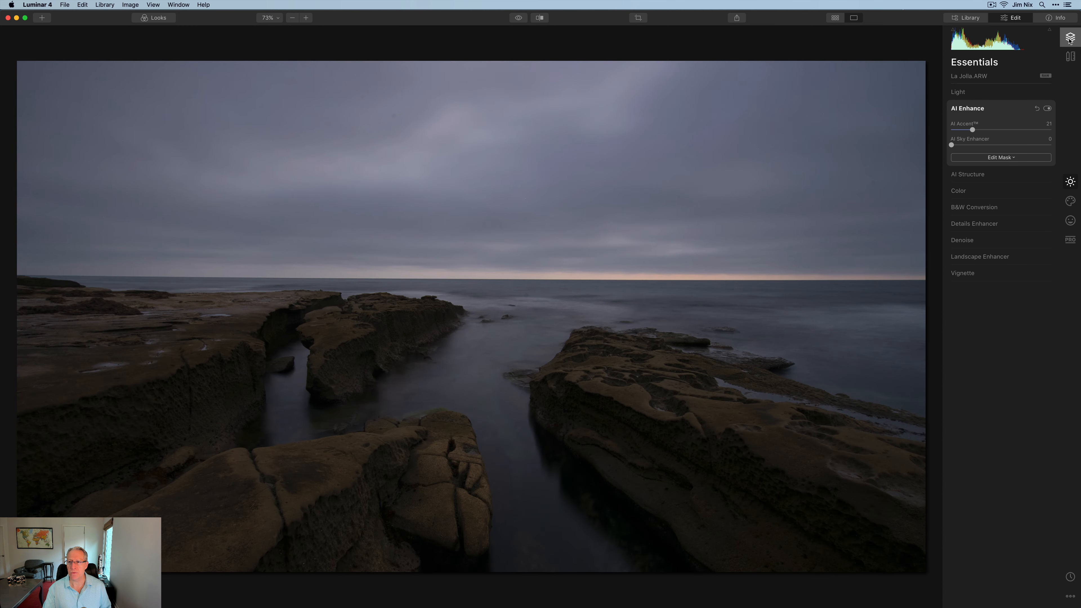
Add a new adjustment layer and start a gradient mask on it.
left_click(1047, 62)
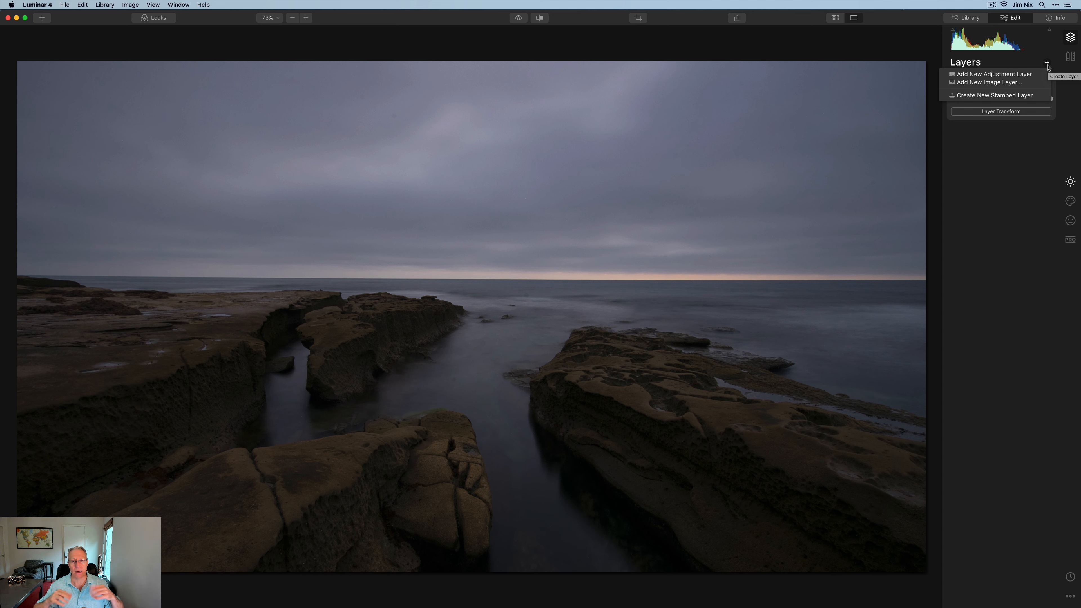
mouse_move(994, 74)
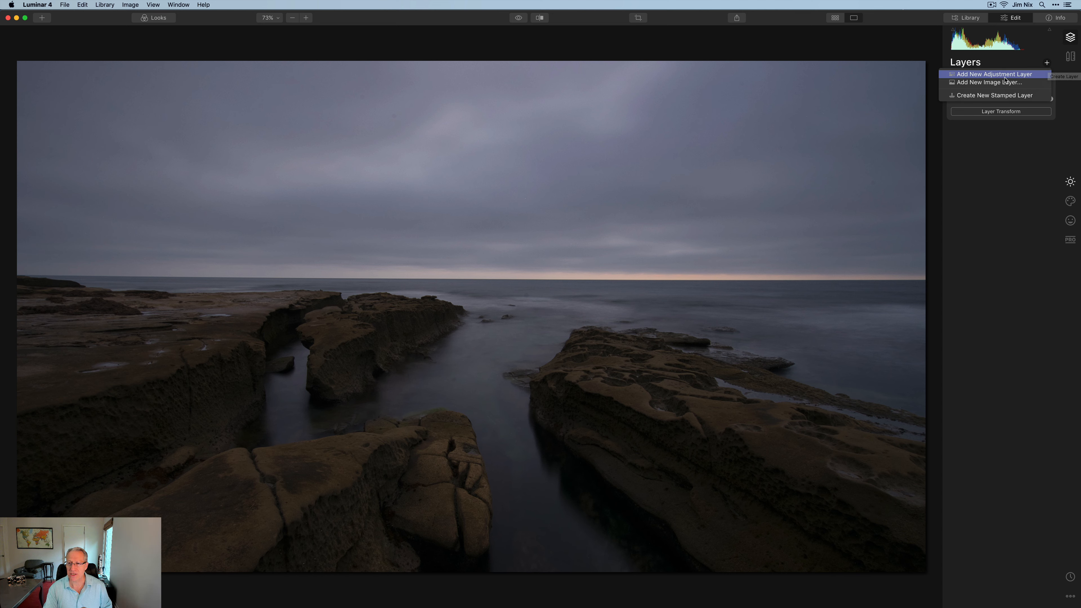
left_click(993, 74)
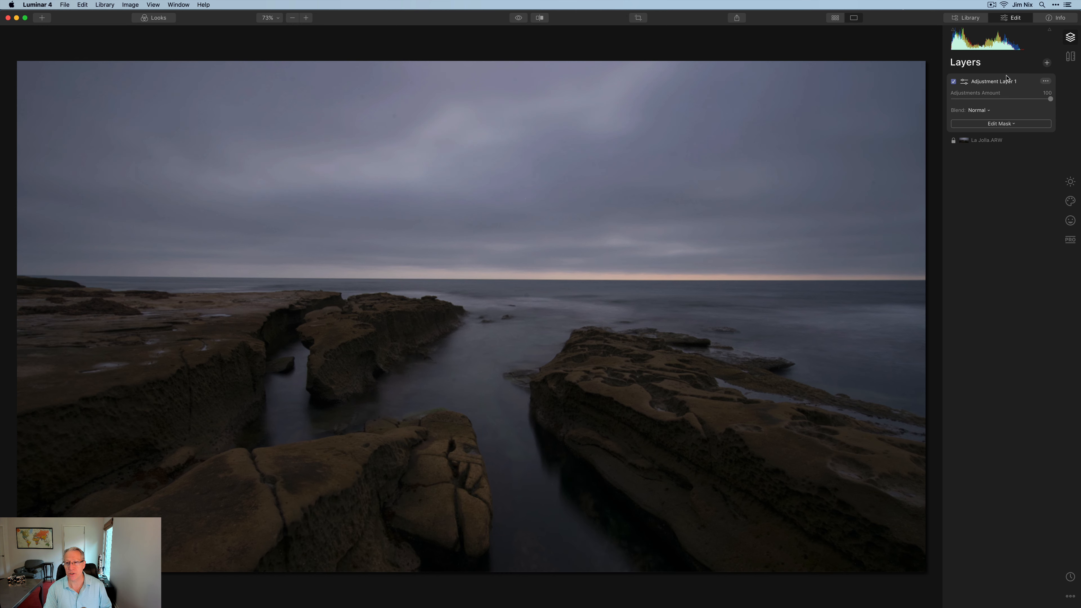
left_click(1000, 123)
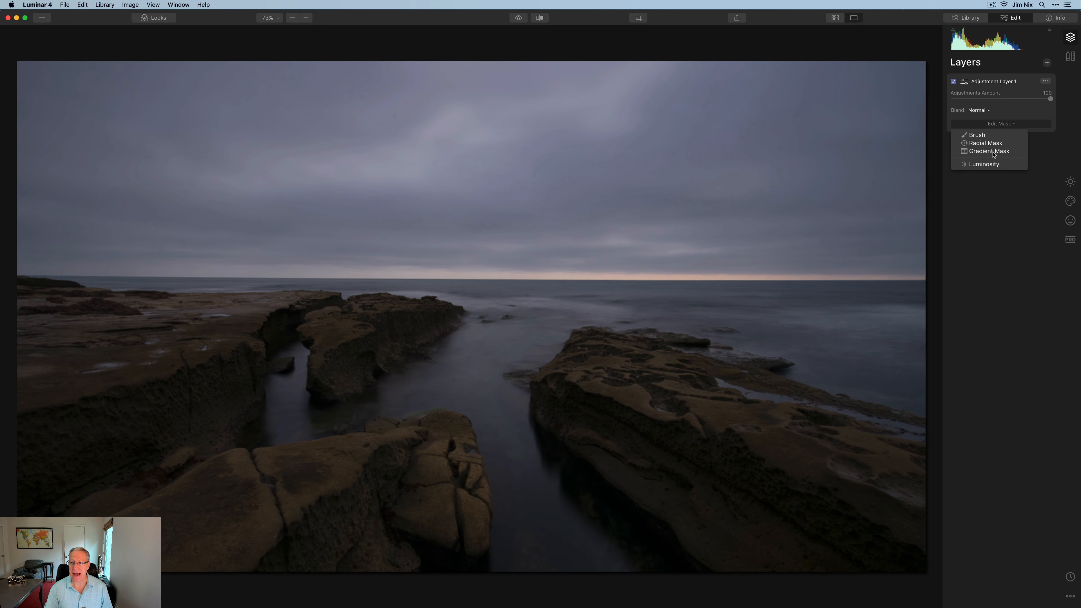
left_click(989, 151)
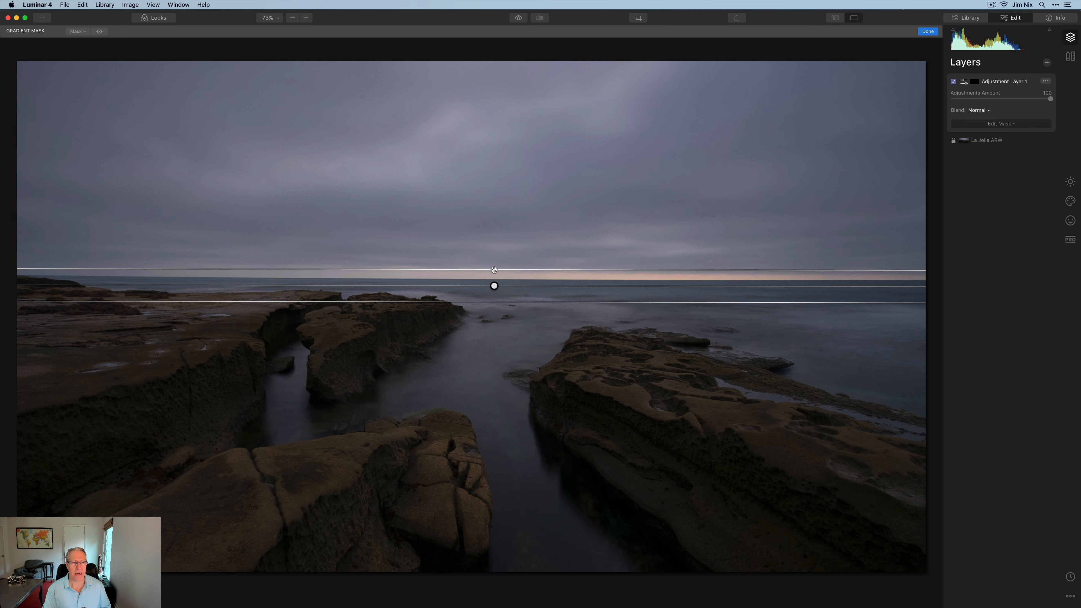
Check the mask overlay covers the rocks and sea below the horizon, then finish the mask.
left_click(100, 31)
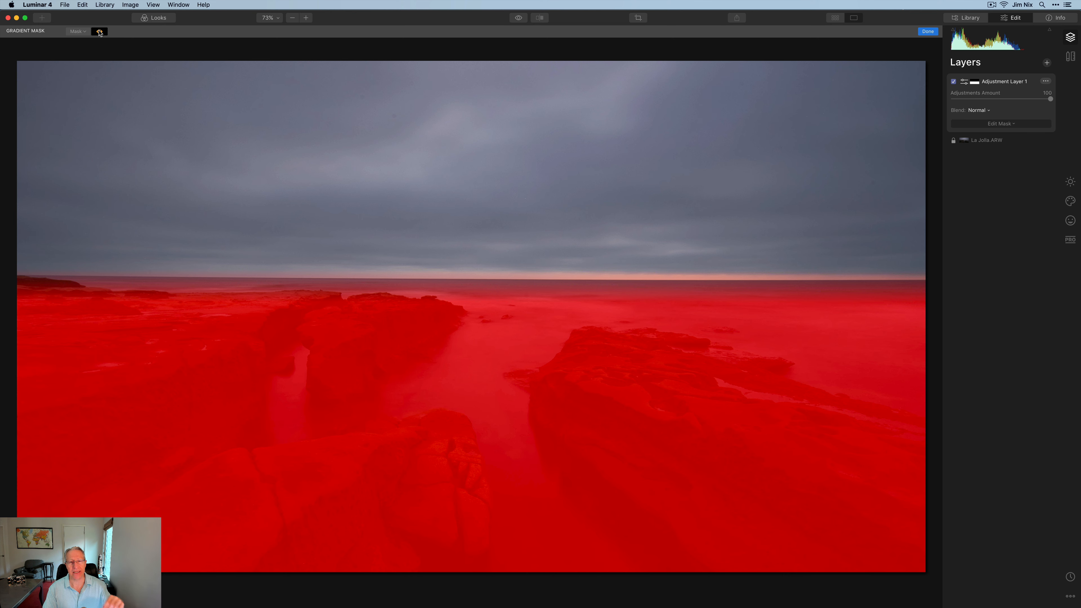
left_click(99, 31)
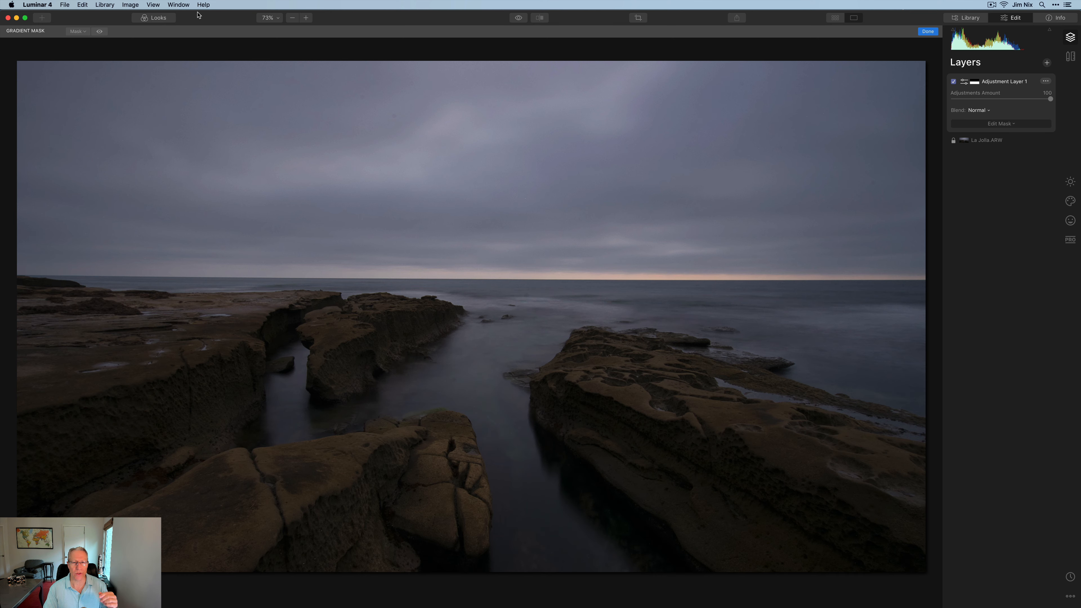
left_click(927, 31)
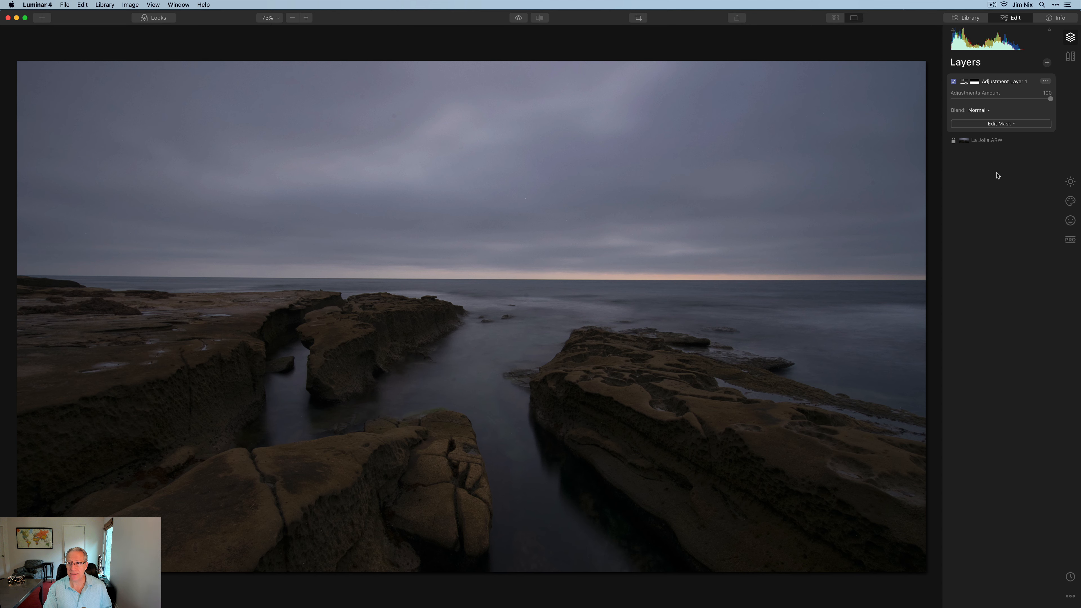
In Light on the masked layer, warm the temperature and nudge tint toward magenta.
left_click(1070, 182)
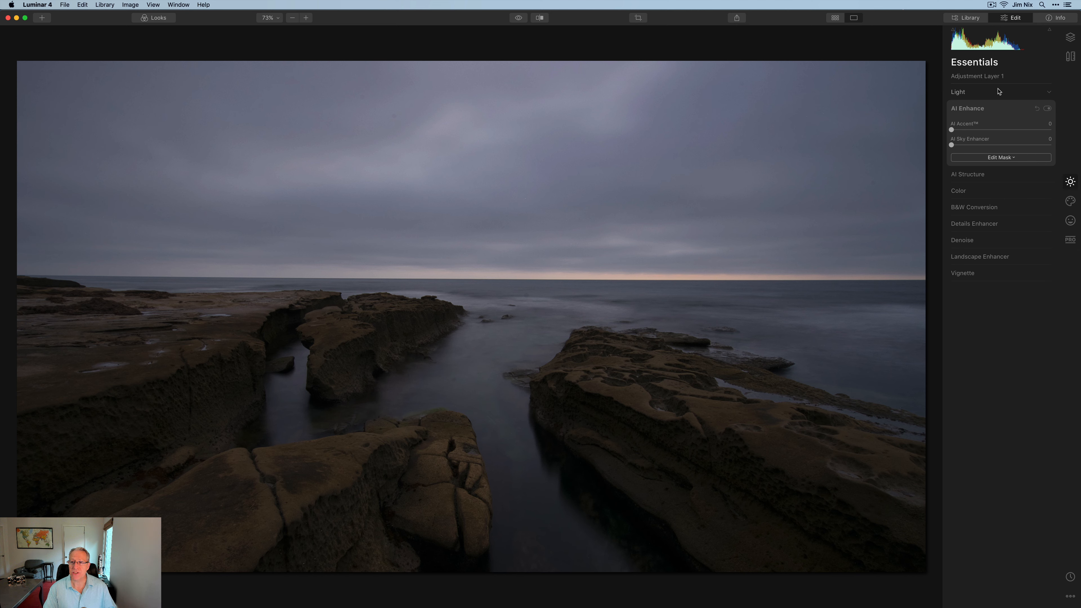
left_click(957, 92)
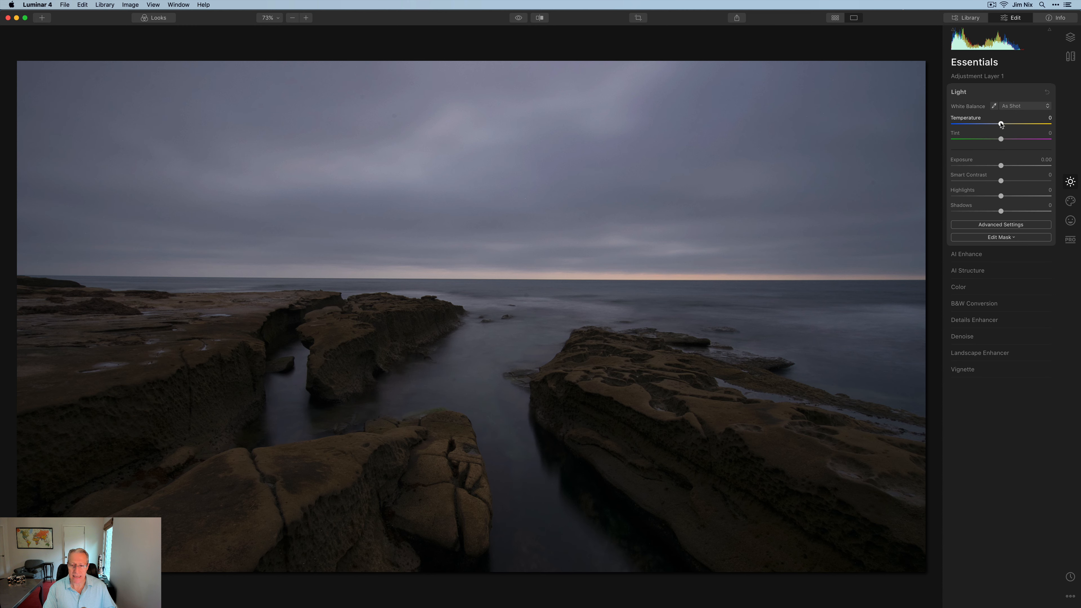
left_click_drag(1000, 123, 1004, 123)
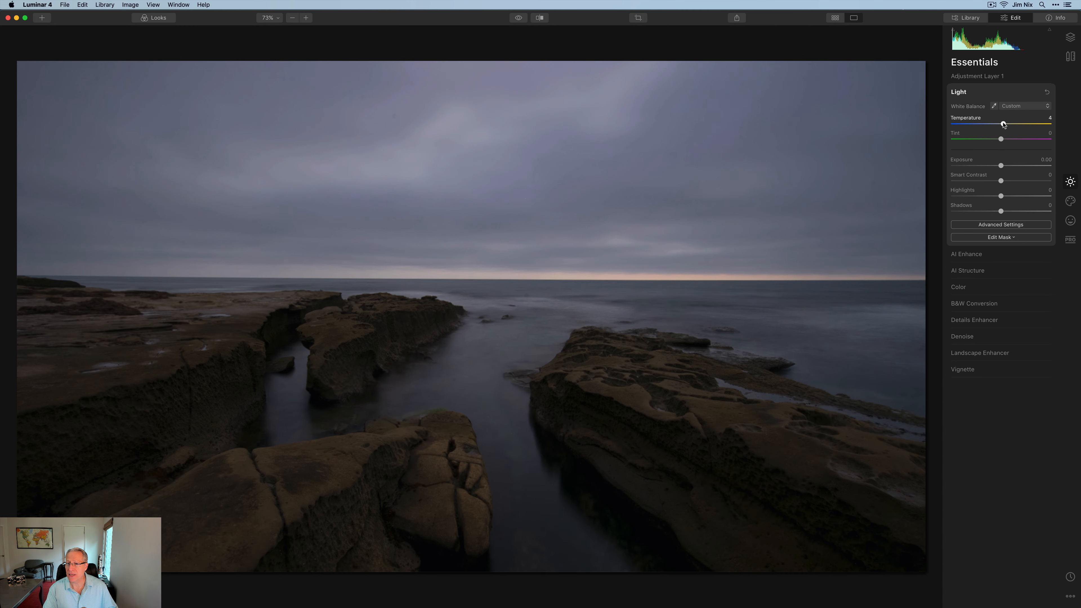
left_click_drag(1003, 124, 1004, 124)
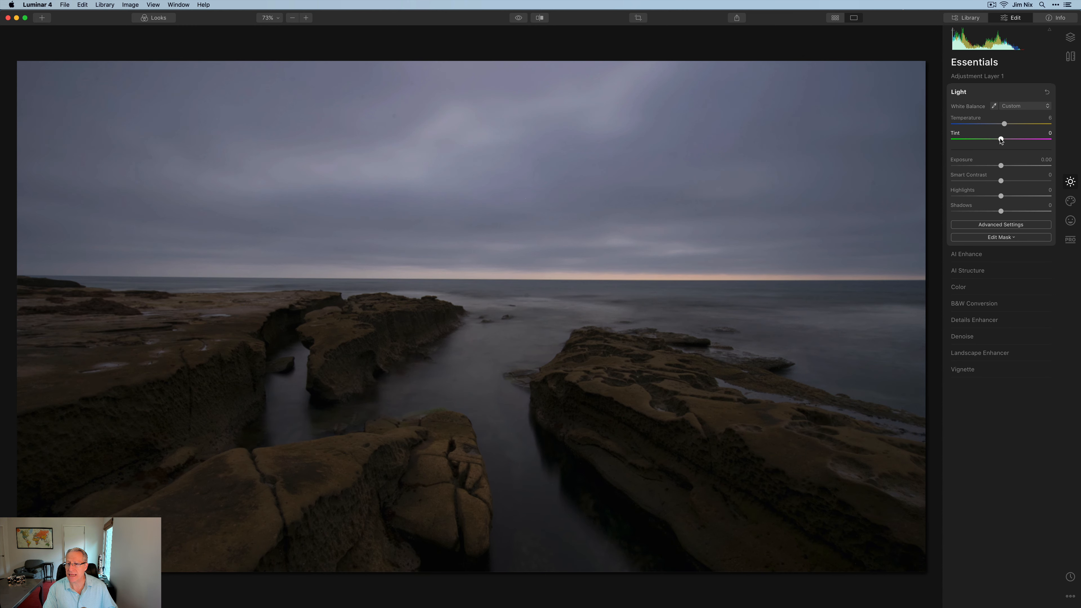
left_click_drag(1000, 138, 1002, 139)
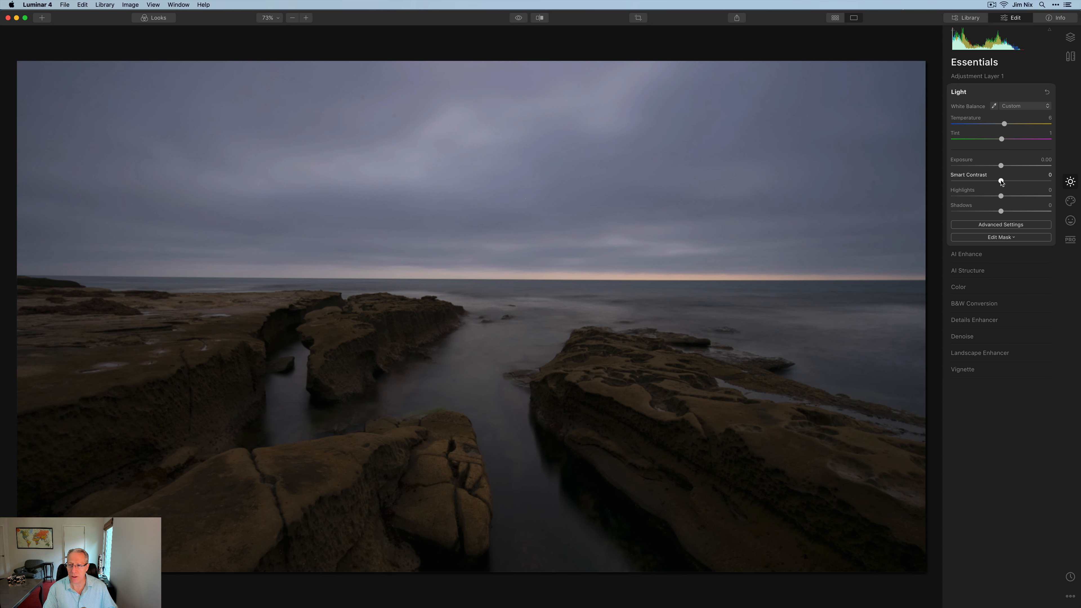
Raise Smart Contrast to 34 and Shadows to 18 on the rocks, comparing on/off.
left_click_drag(1000, 181, 1010, 181)
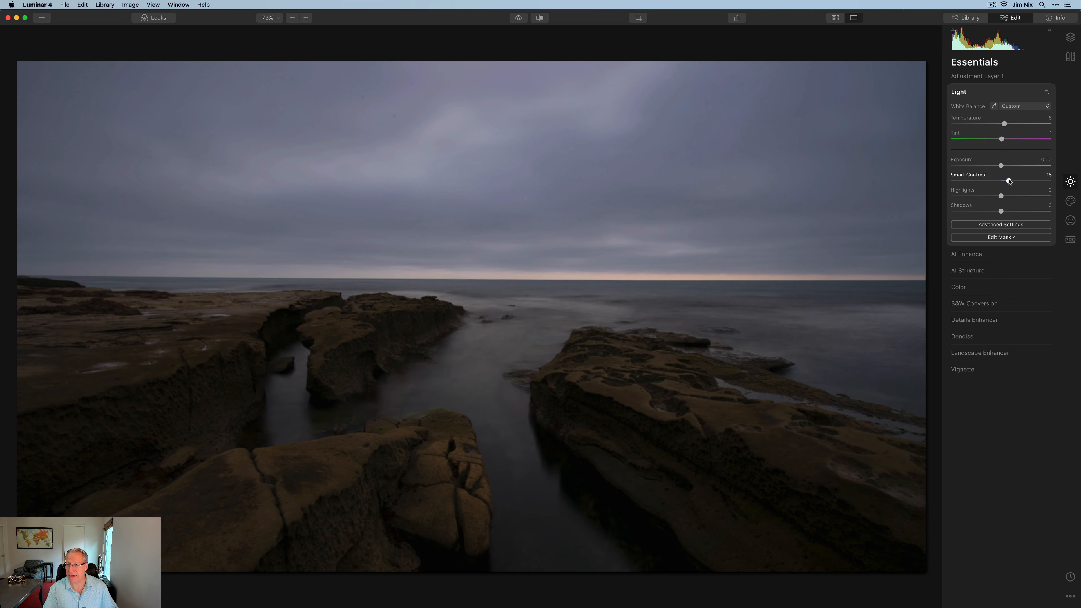
left_click_drag(1001, 182, 1018, 182)
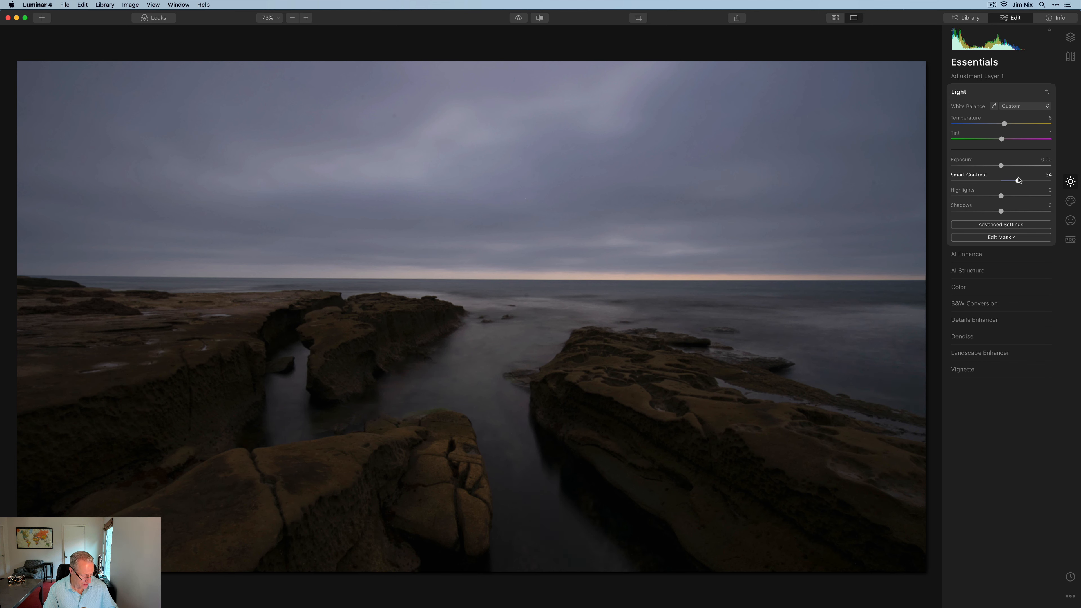
left_click_drag(1000, 211, 1005, 211)
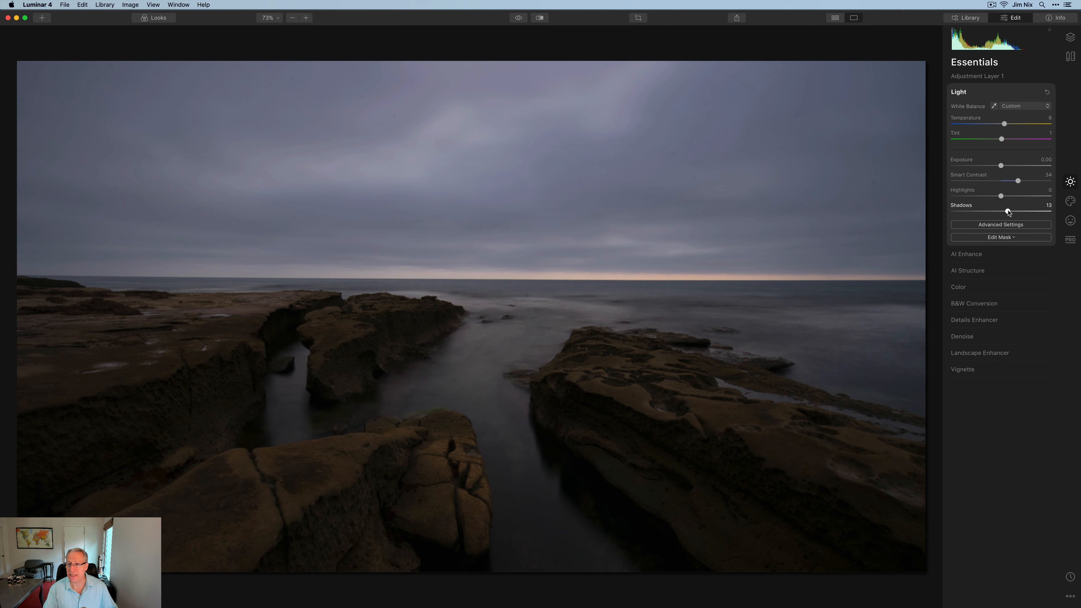
left_click_drag(1007, 212, 1013, 212)
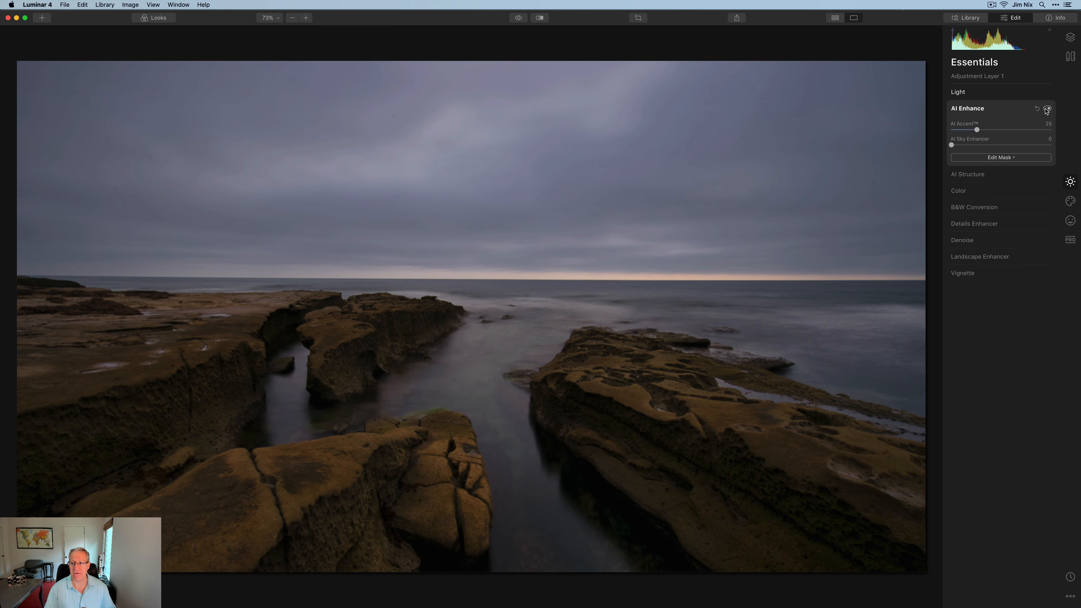
left_click(1047, 108)
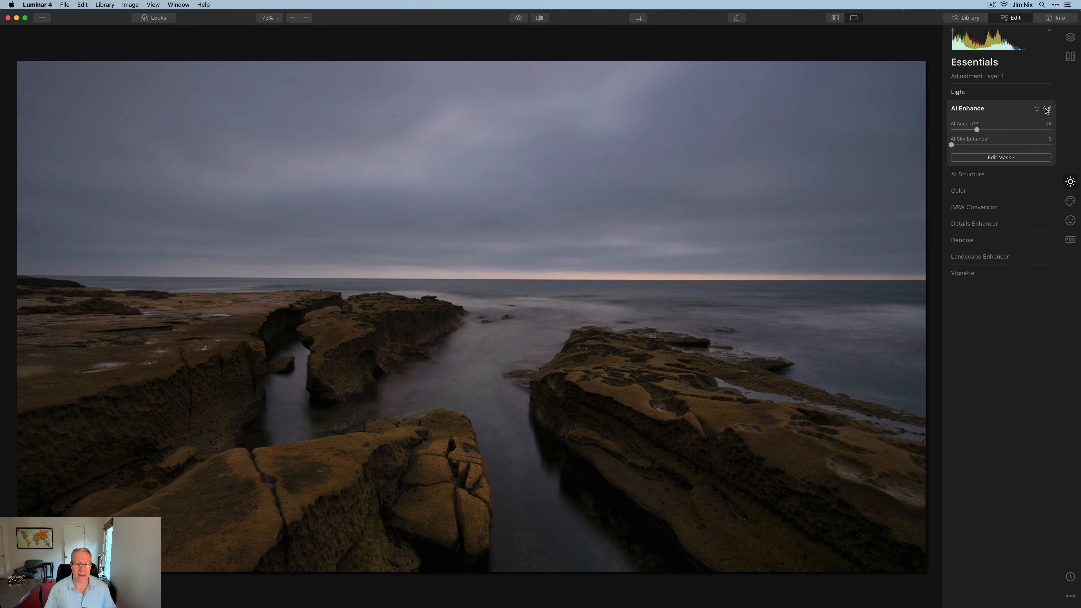
Add AI Structure detail to the rocks with amount 25.
left_click(967, 125)
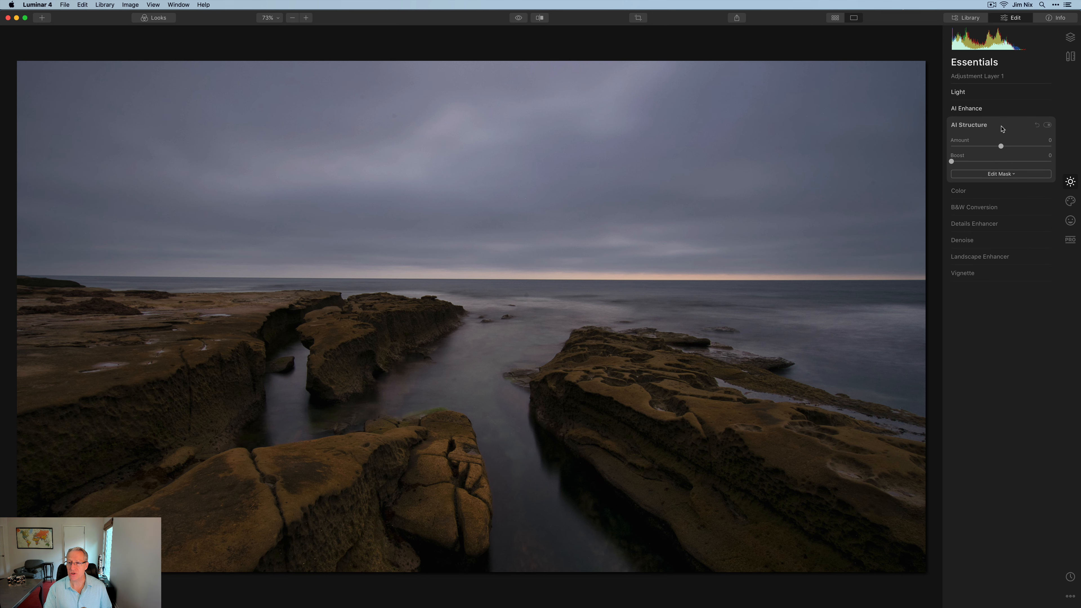
left_click_drag(1001, 147, 1012, 146)
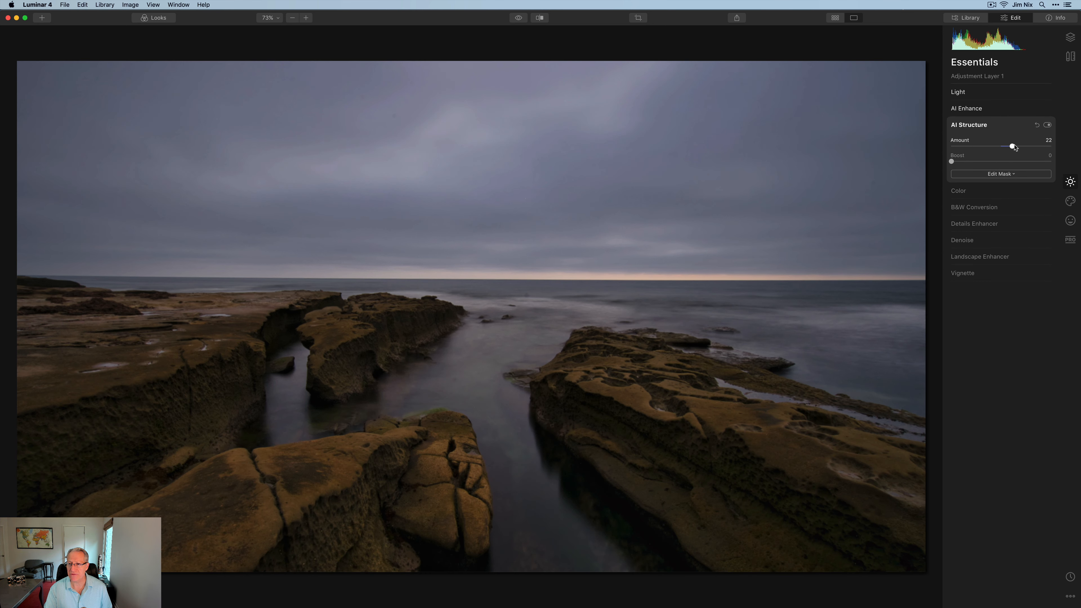
left_click_drag(1003, 146, 1013, 146)
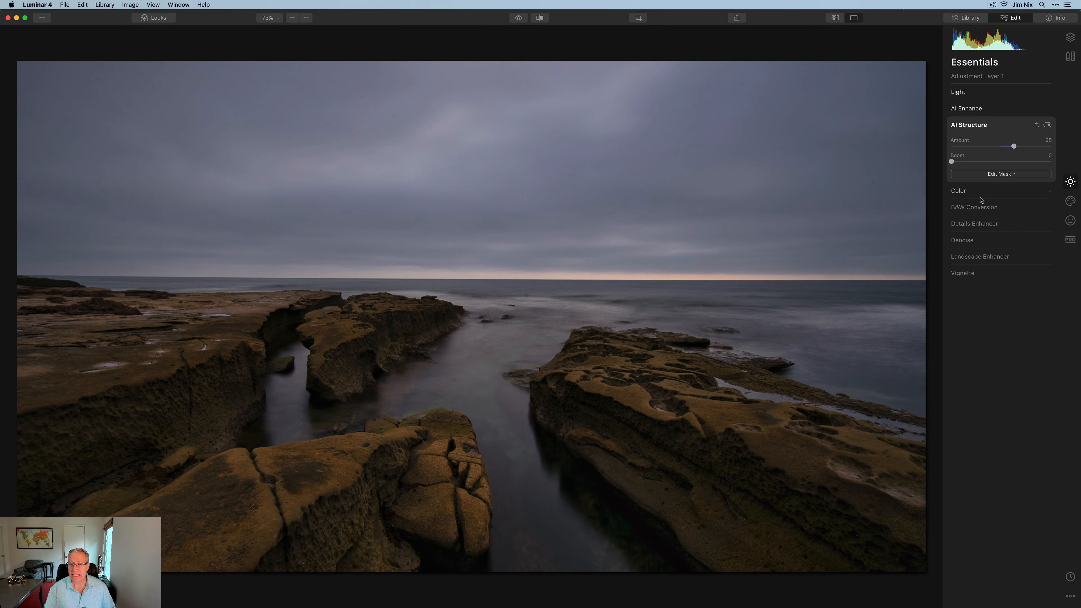
Raise the layer's Vibrance to 24.
left_click(958, 190)
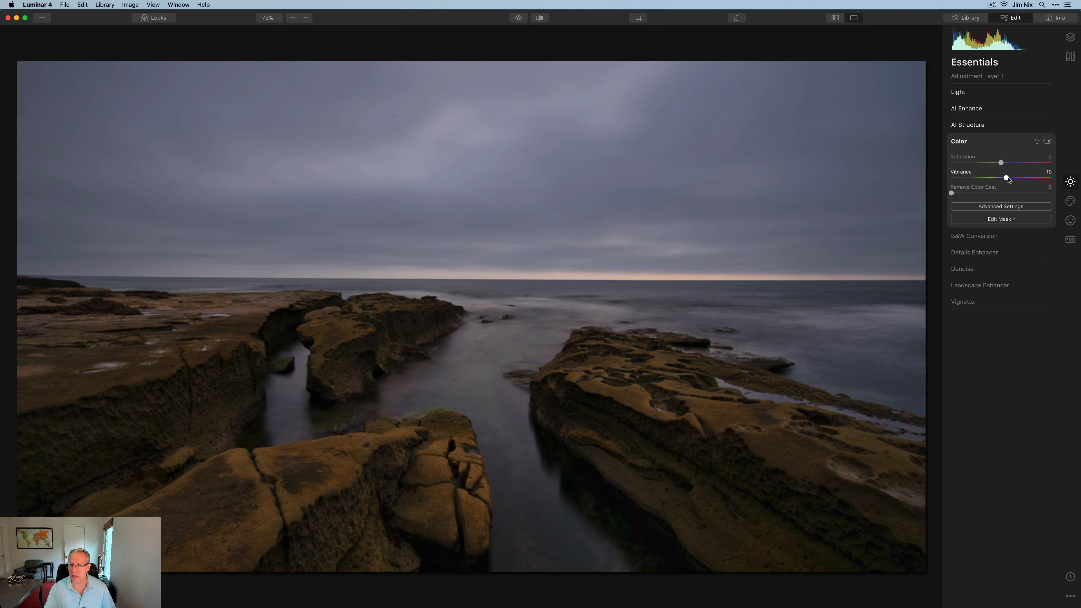
left_click_drag(1005, 179, 1013, 179)
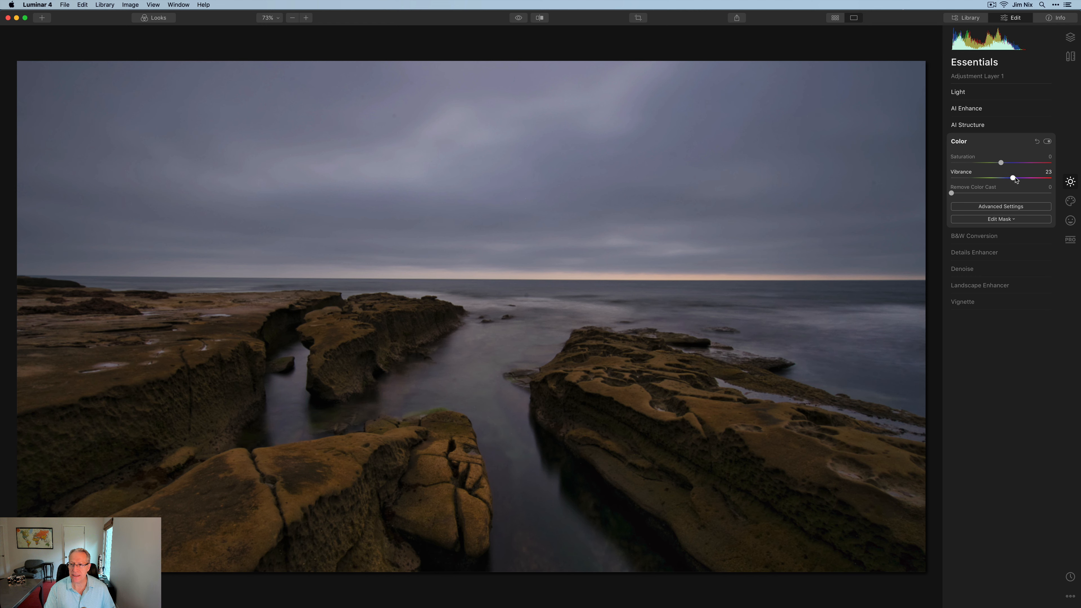
left_click_drag(1013, 178, 1014, 177)
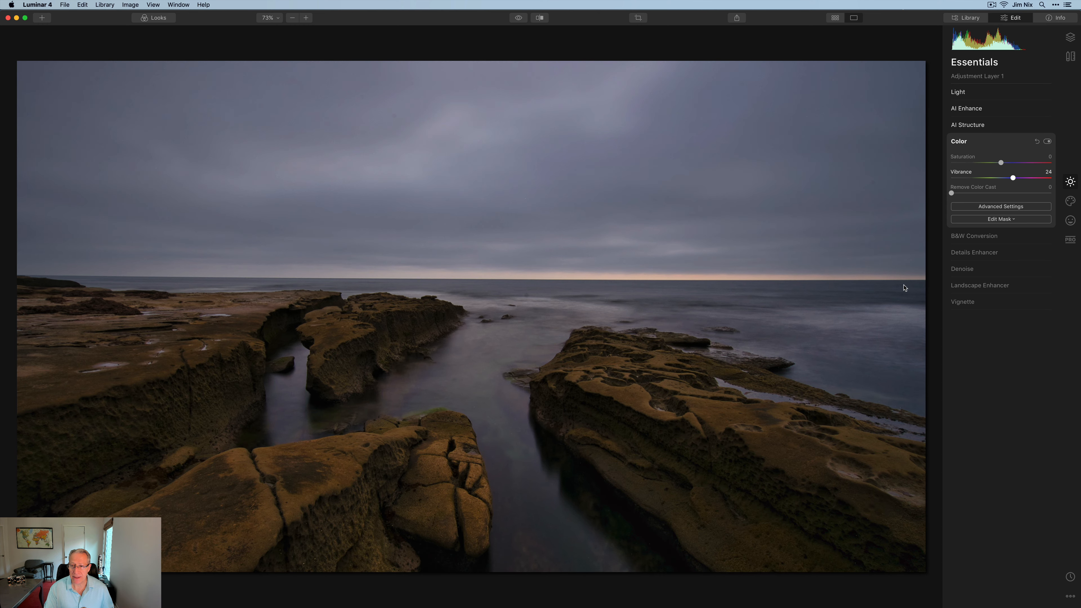
In Color Advanced Settings, lower orange saturation to -24.
left_click(1000, 206)
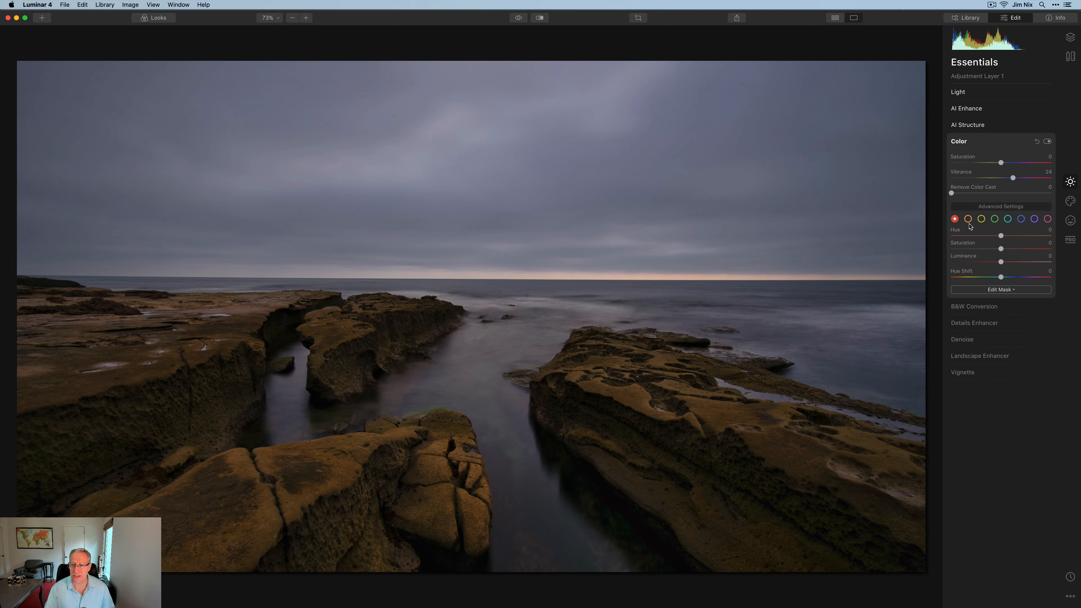
left_click(967, 219)
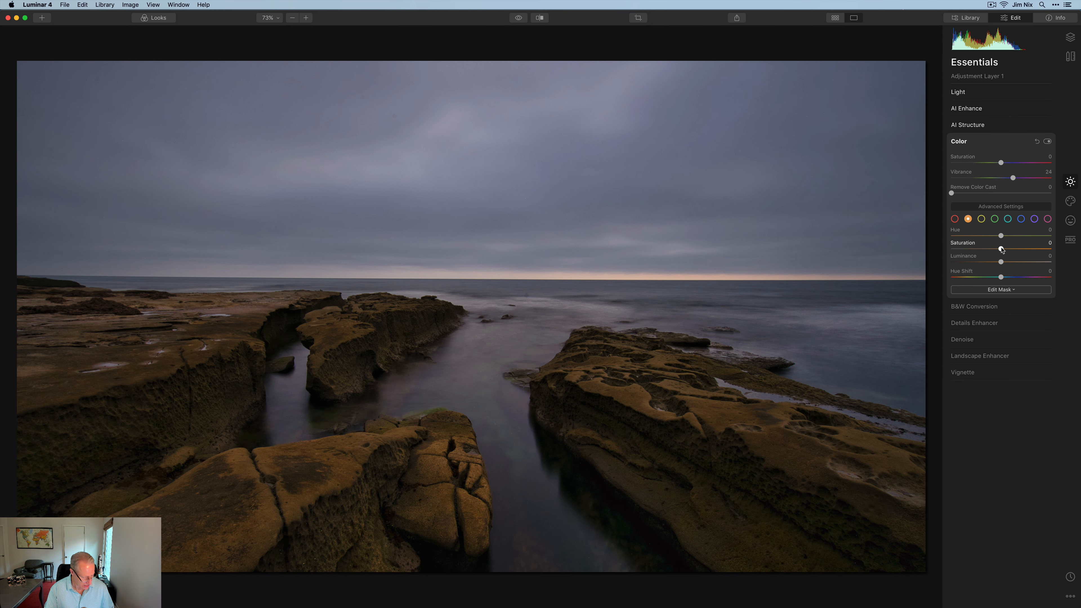
left_click_drag(1001, 236, 992, 248)
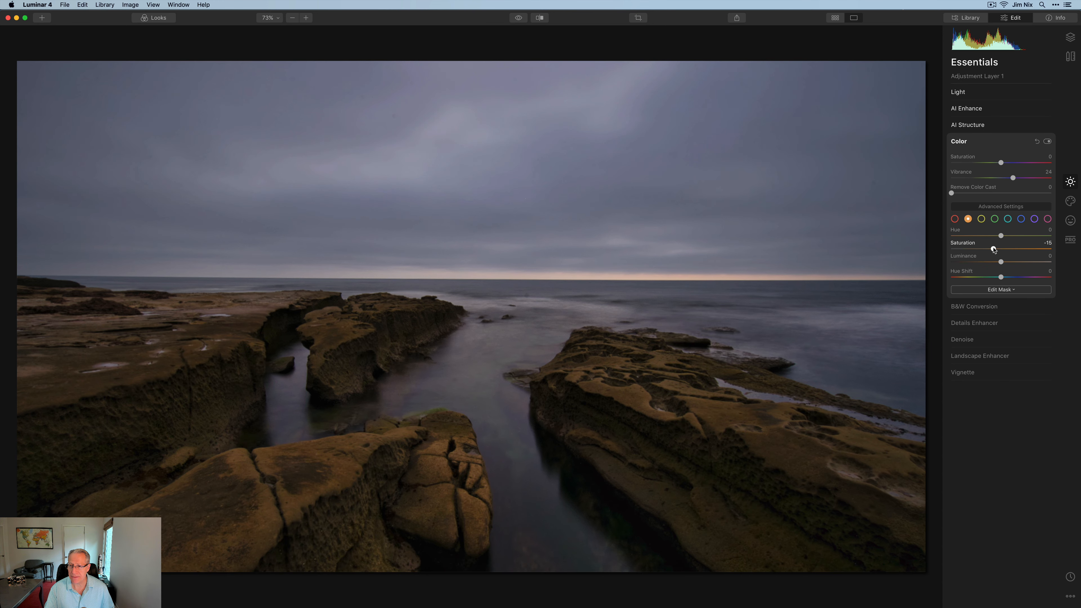
left_click_drag(994, 236, 989, 236)
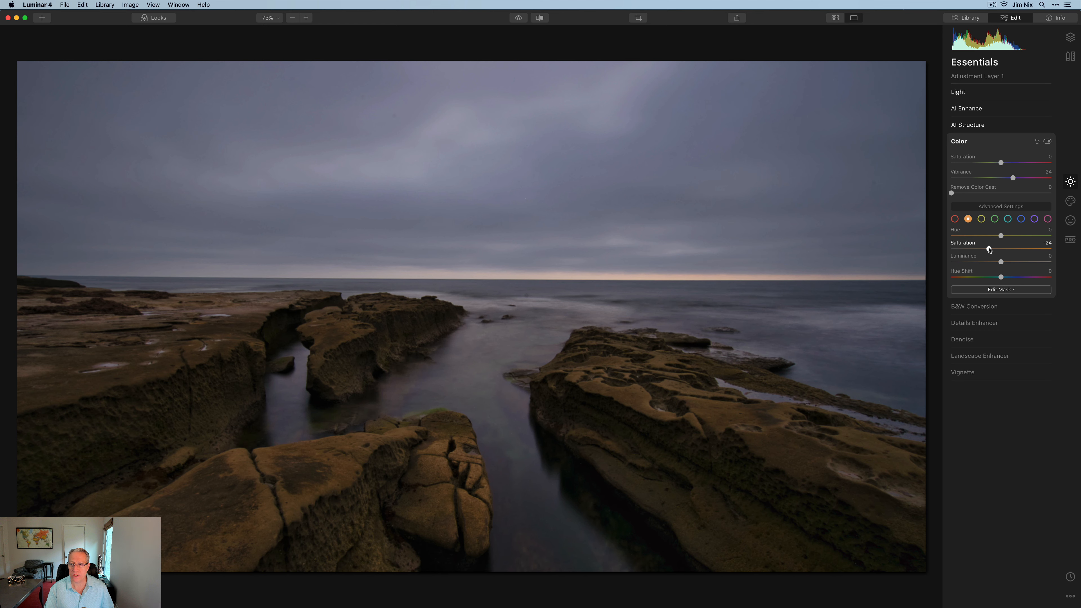
left_click_drag(1000, 236, 983, 235)
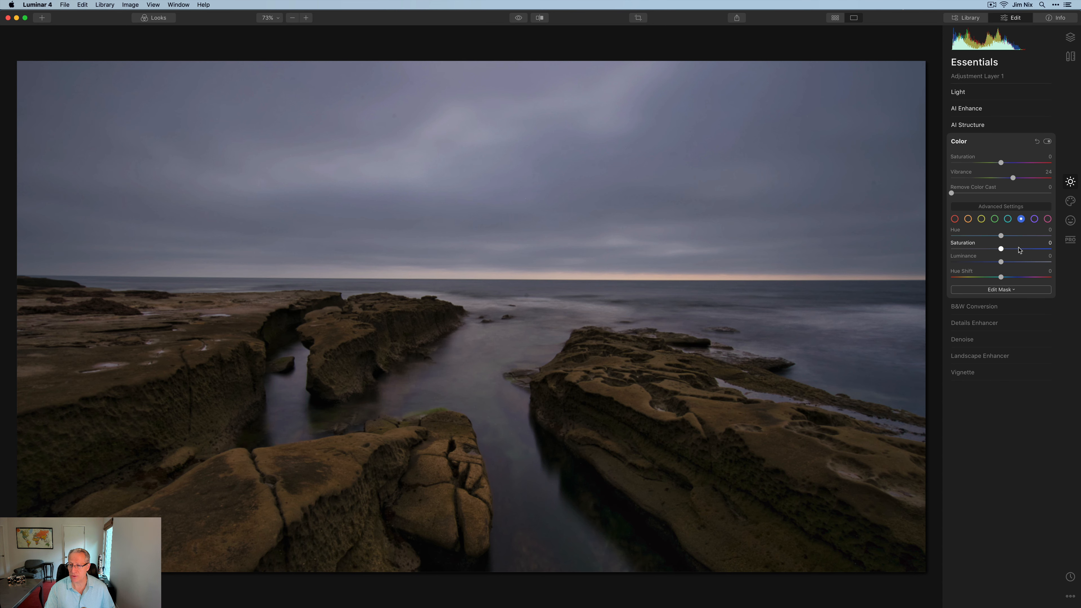
Push blue saturation up to about 71 and compare Color off and on.
left_click_drag(1000, 249, 1019, 249)
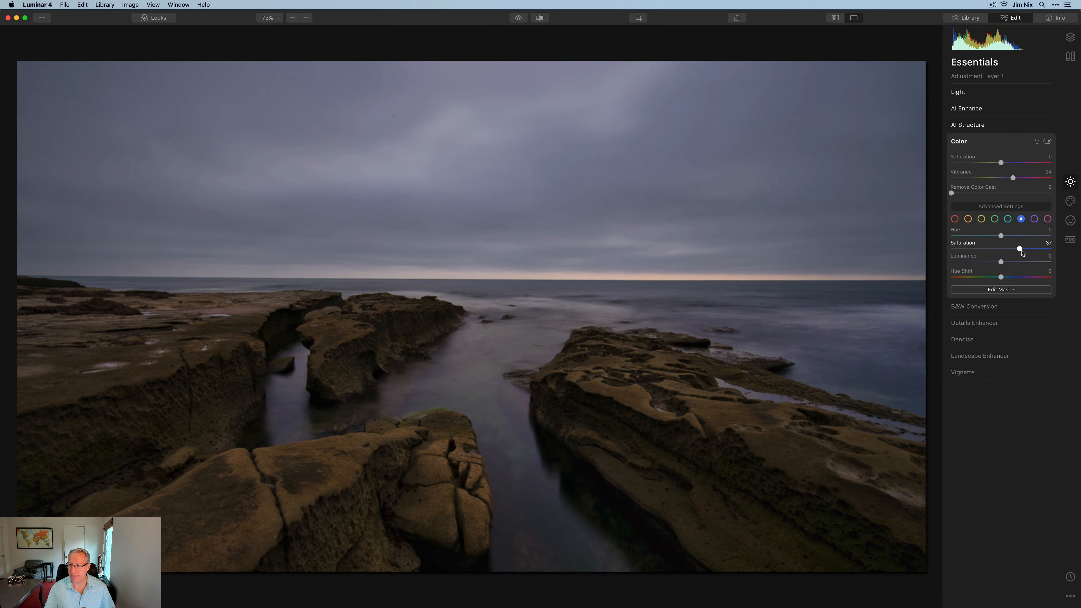
left_click_drag(1020, 249, 1032, 249)
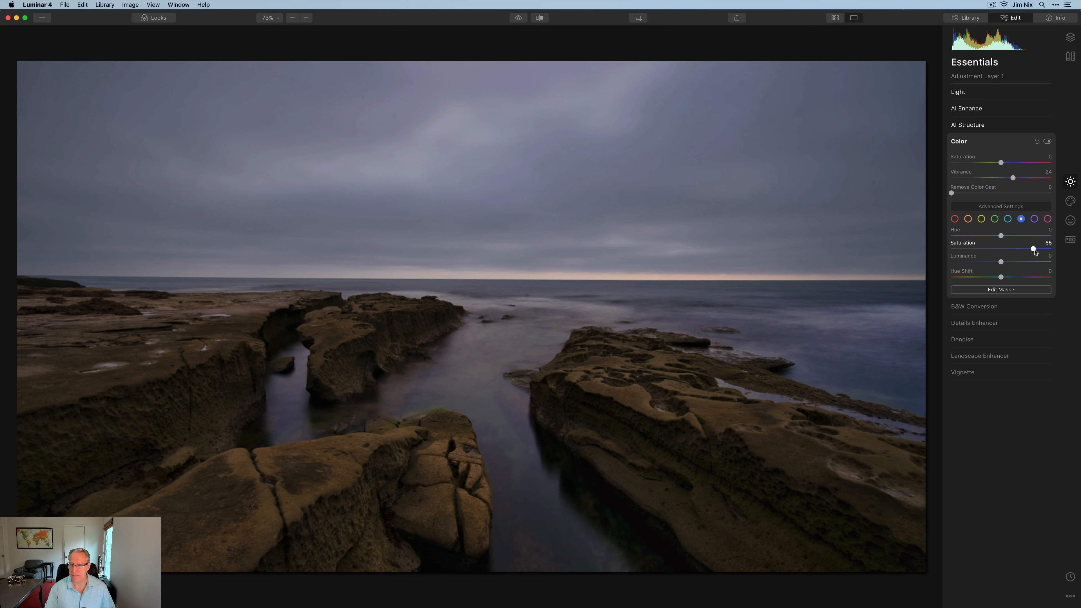
left_click_drag(1032, 249, 1038, 249)
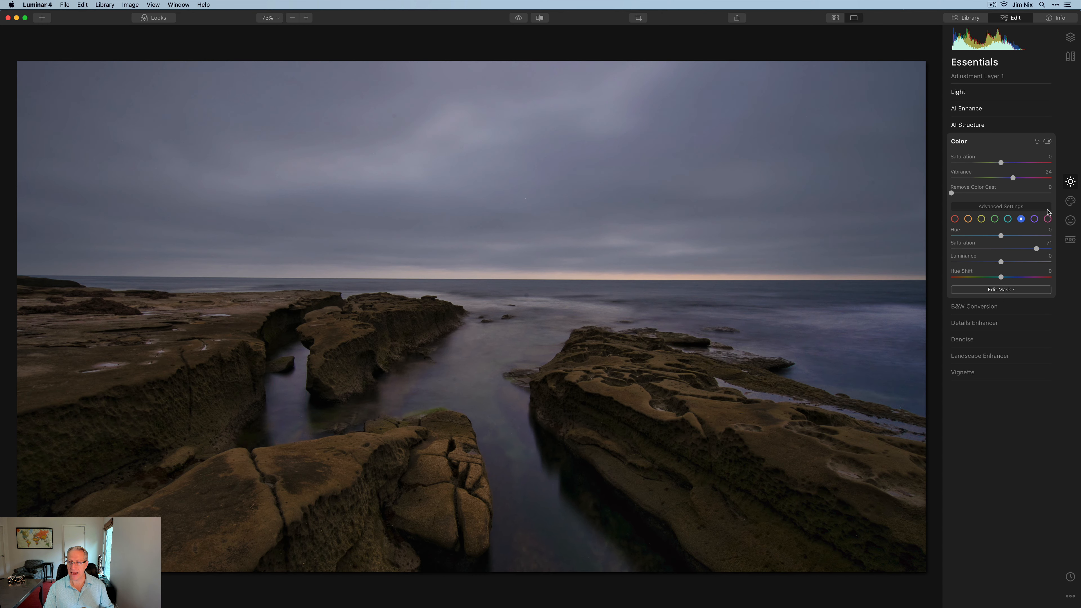
left_click(1047, 141)
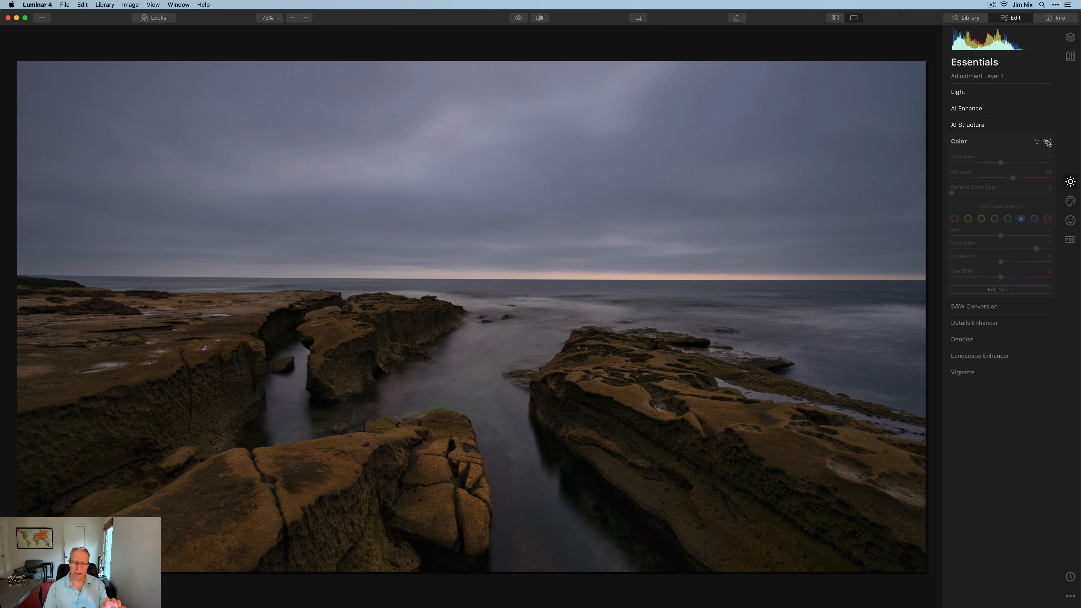
left_click(1046, 141)
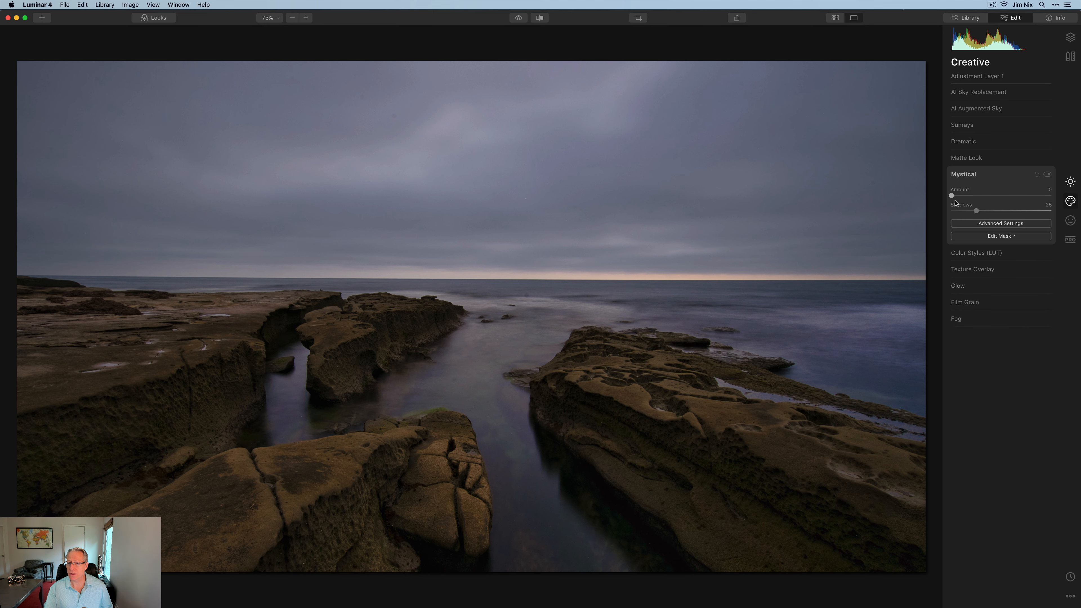
Adjust a slider, then bring up the Orton Effect settings (Type 1, amount 12).
left_click_drag(951, 195, 974, 195)
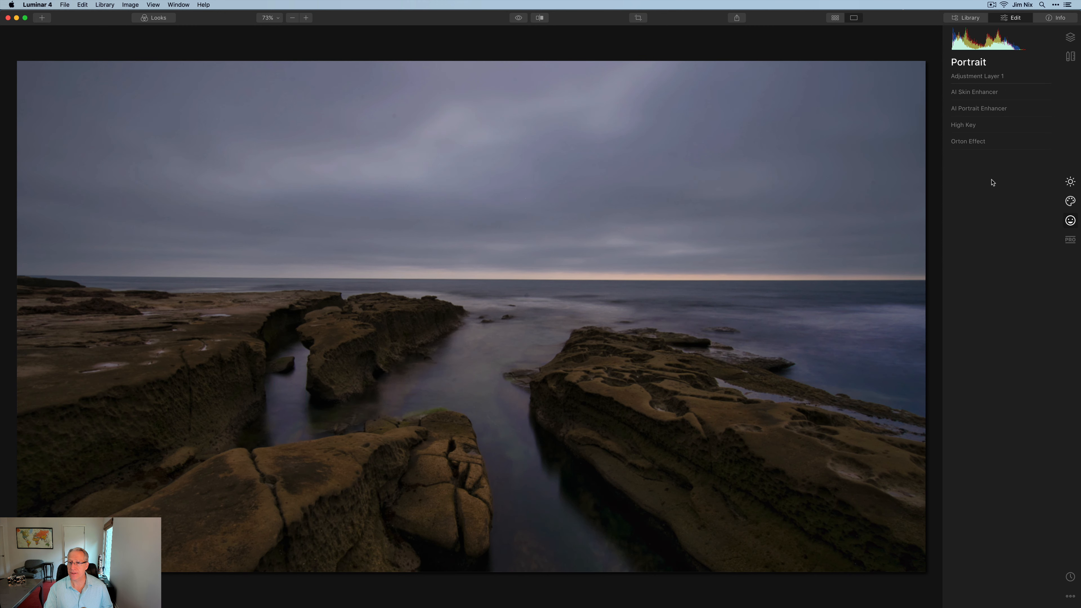
left_click(968, 142)
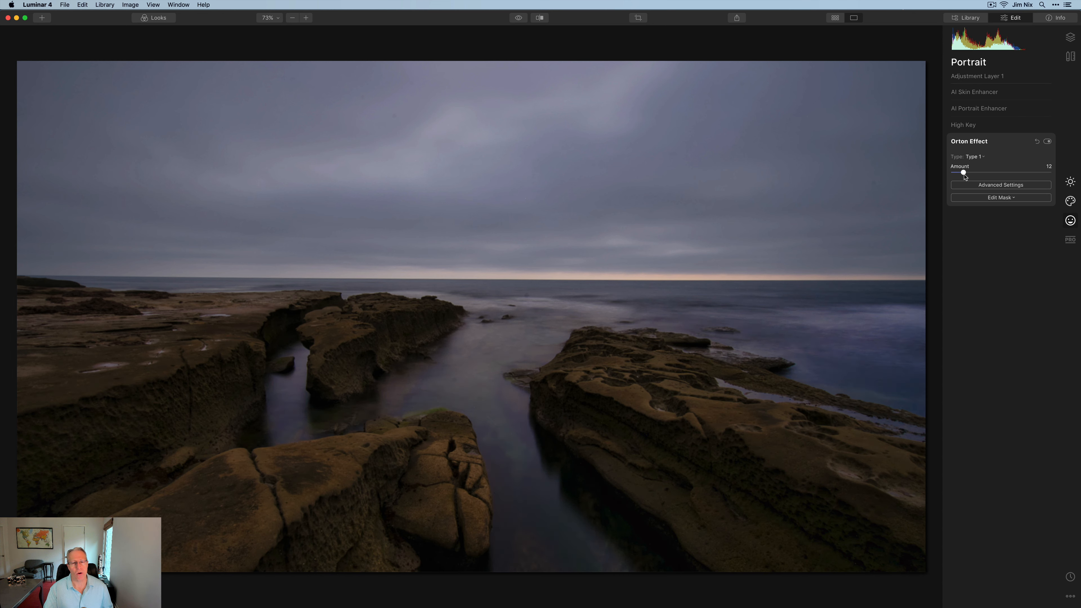
mouse_move(983, 181)
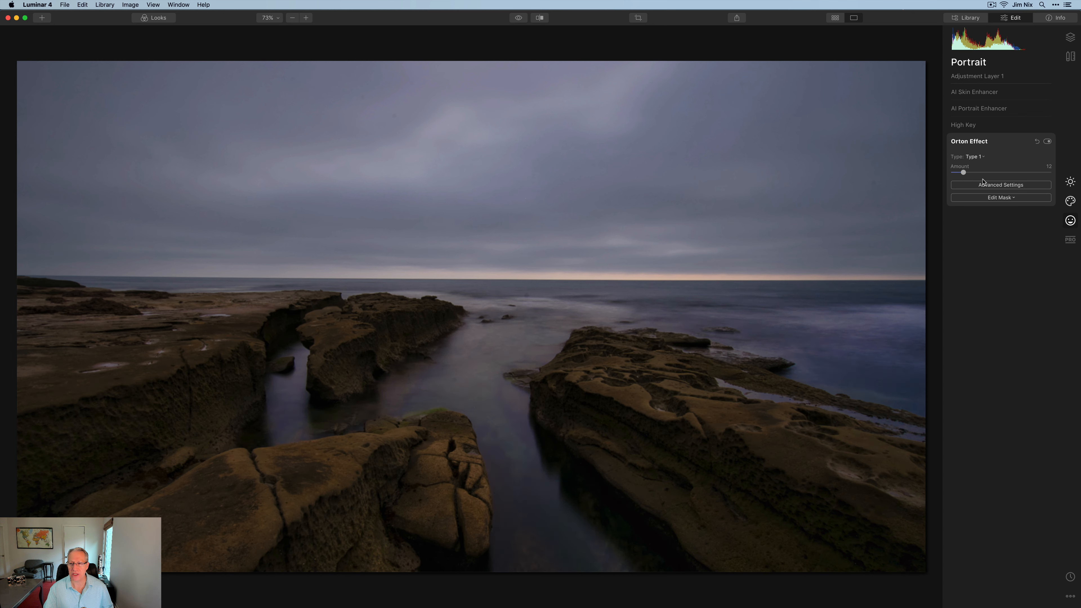
mouse_move(1071, 242)
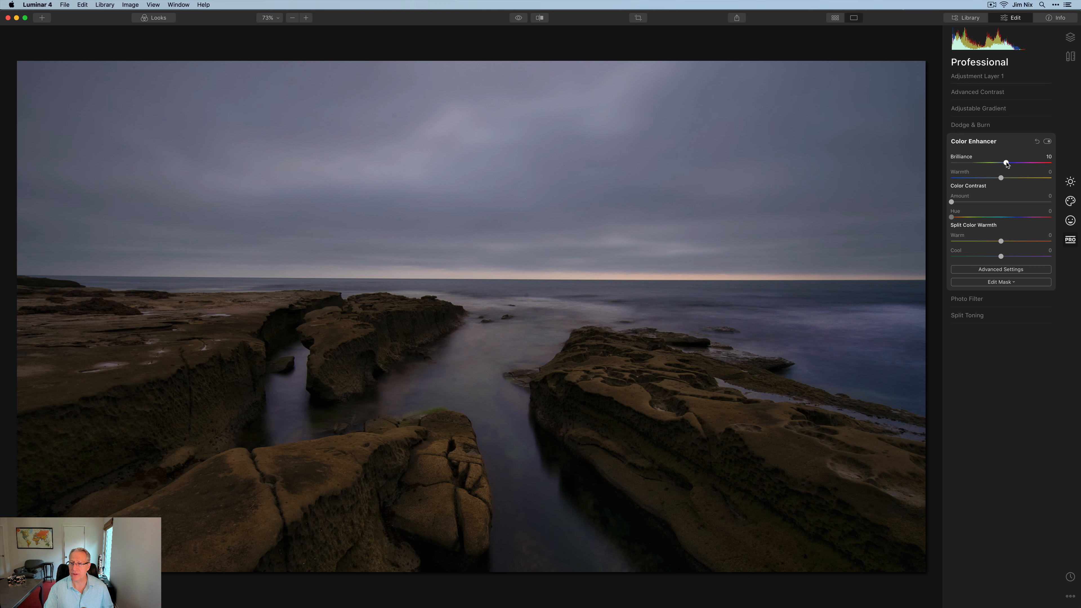
In Color Enhancer set Brilliance to about 16 and Warmth to 6.
left_click_drag(1004, 163, 1008, 163)
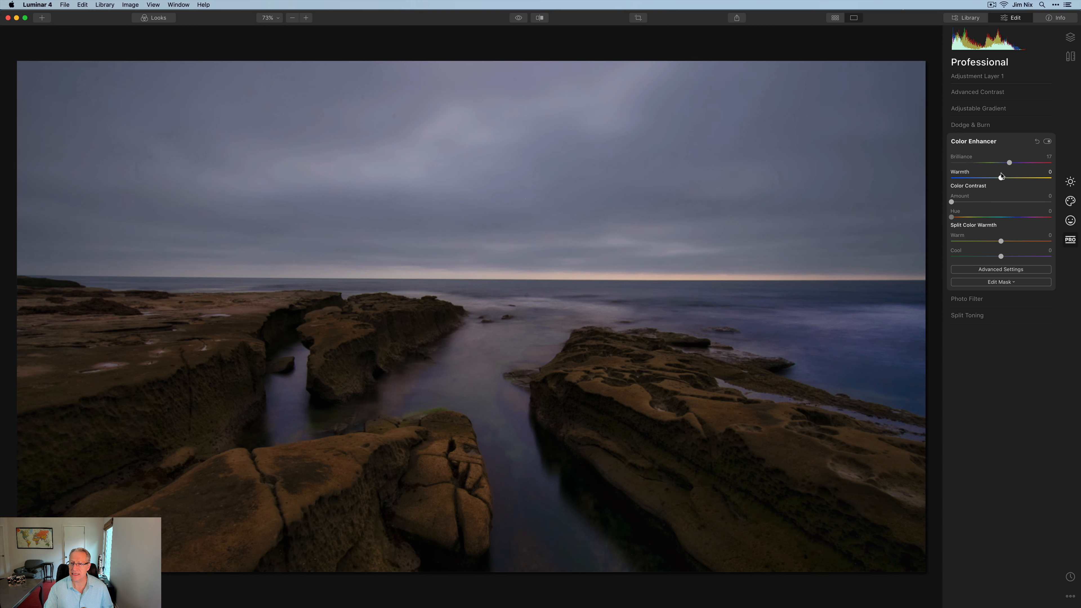
left_click_drag(1008, 177, 1005, 177)
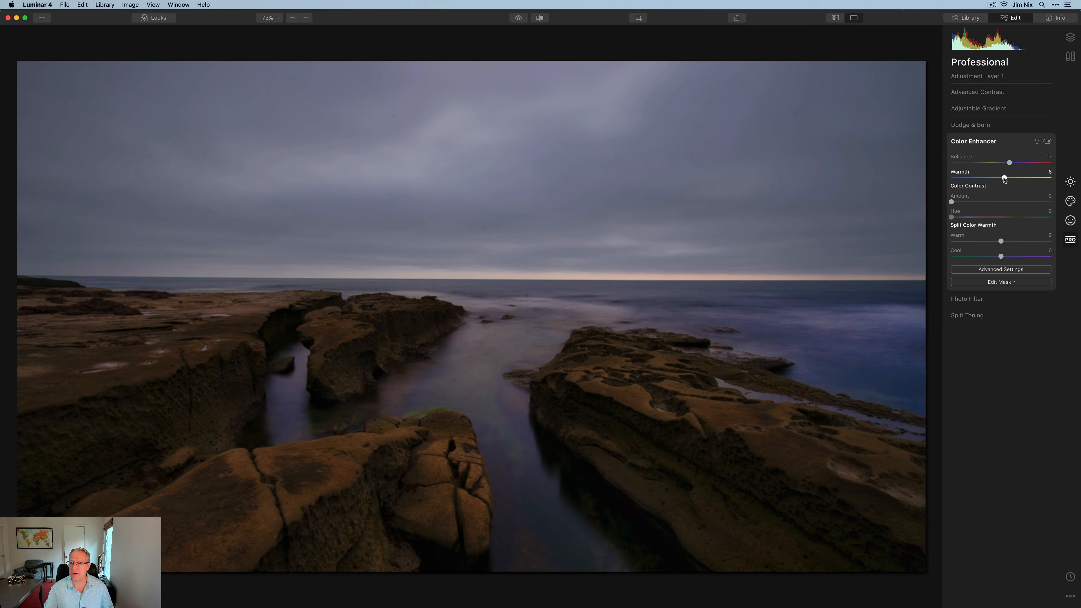
left_click_drag(1008, 163, 1006, 162)
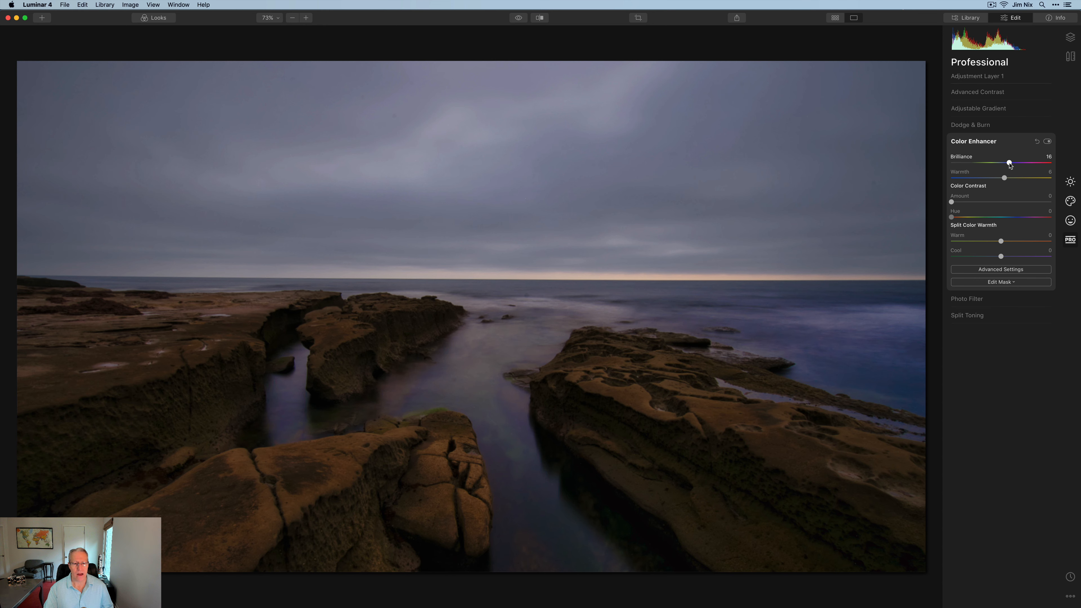
mouse_move(792, 375)
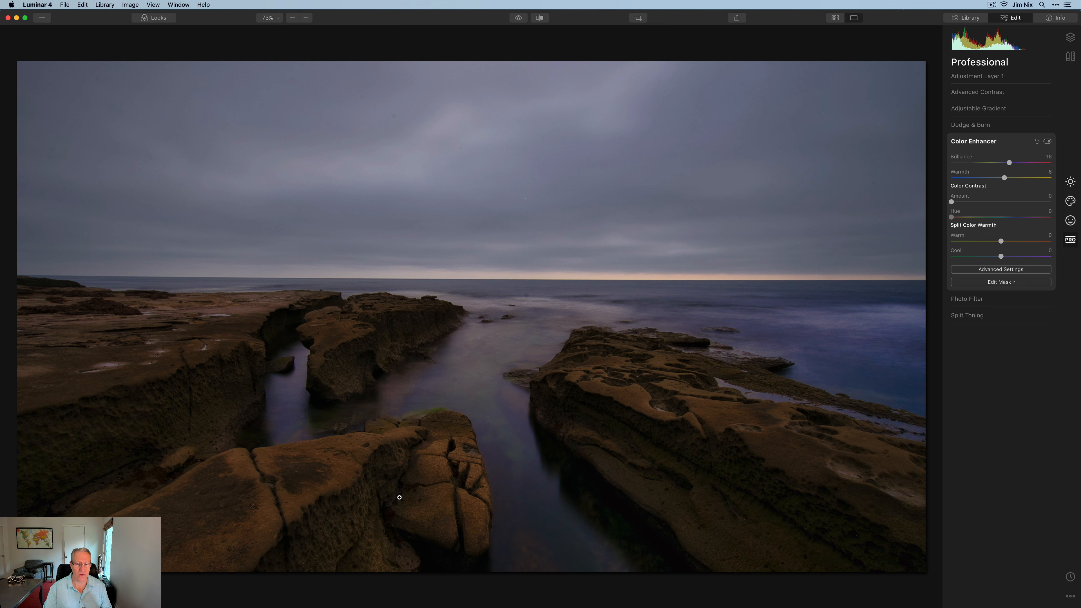
mouse_move(847, 263)
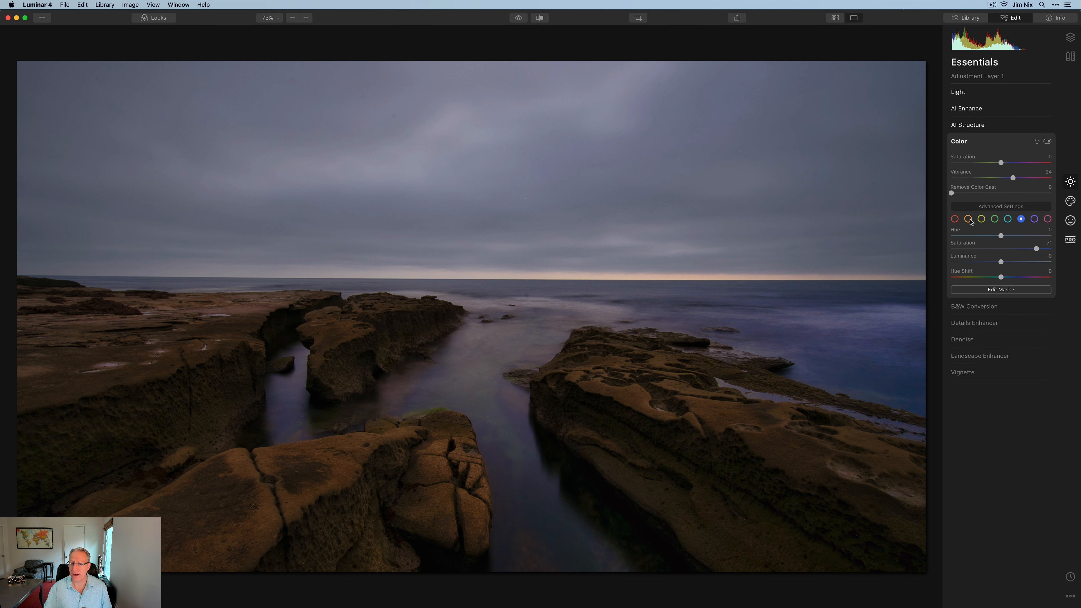
Lower orange saturation further to -40 and collapse the Color panel.
left_click_drag(1036, 250, 1001, 249)
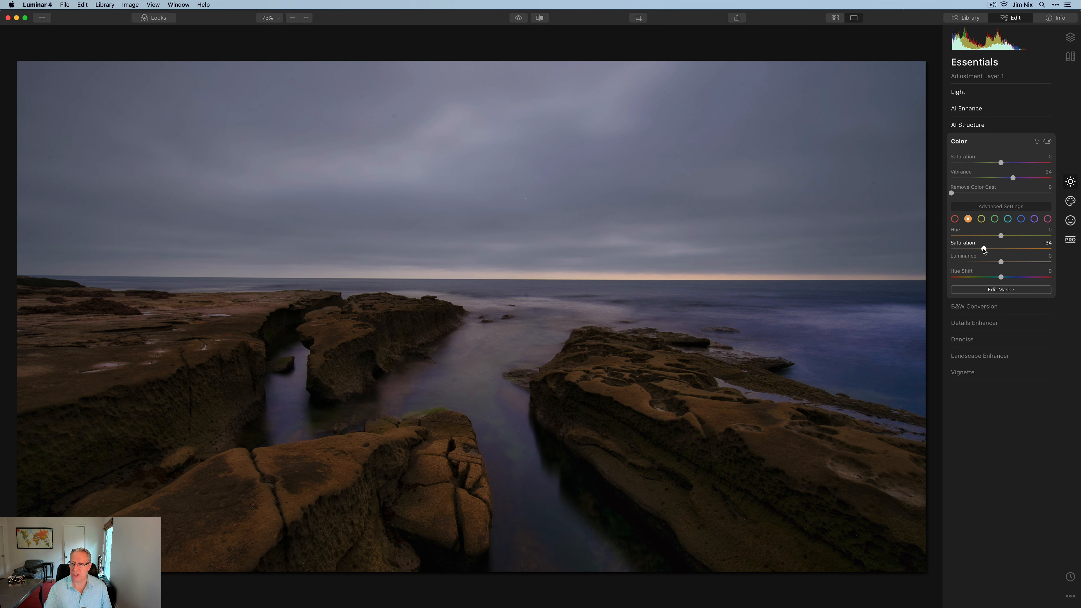
left_click_drag(1000, 236, 999, 235)
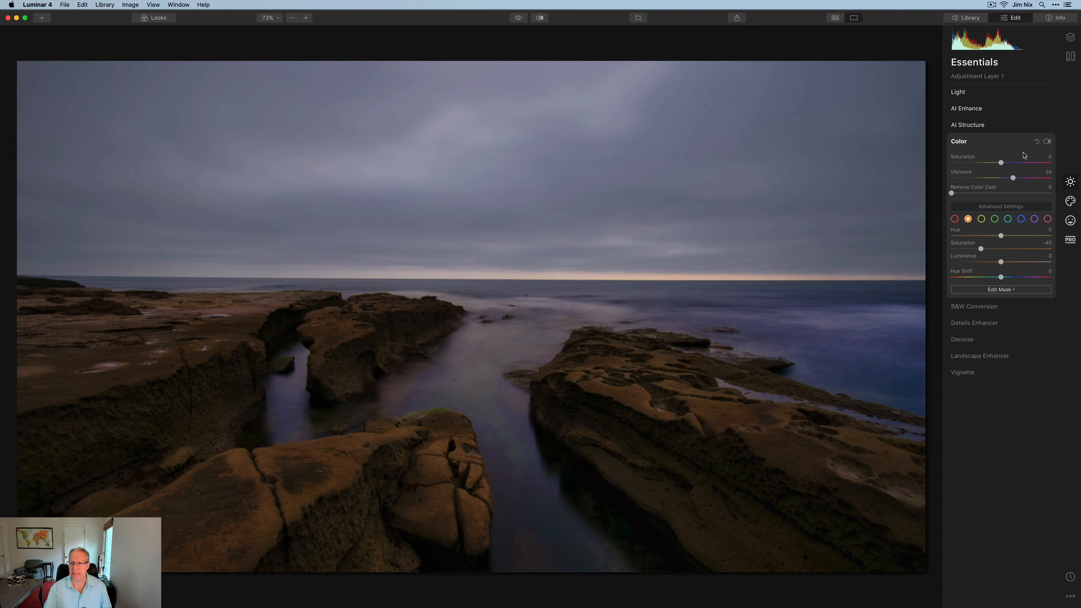
left_click(958, 141)
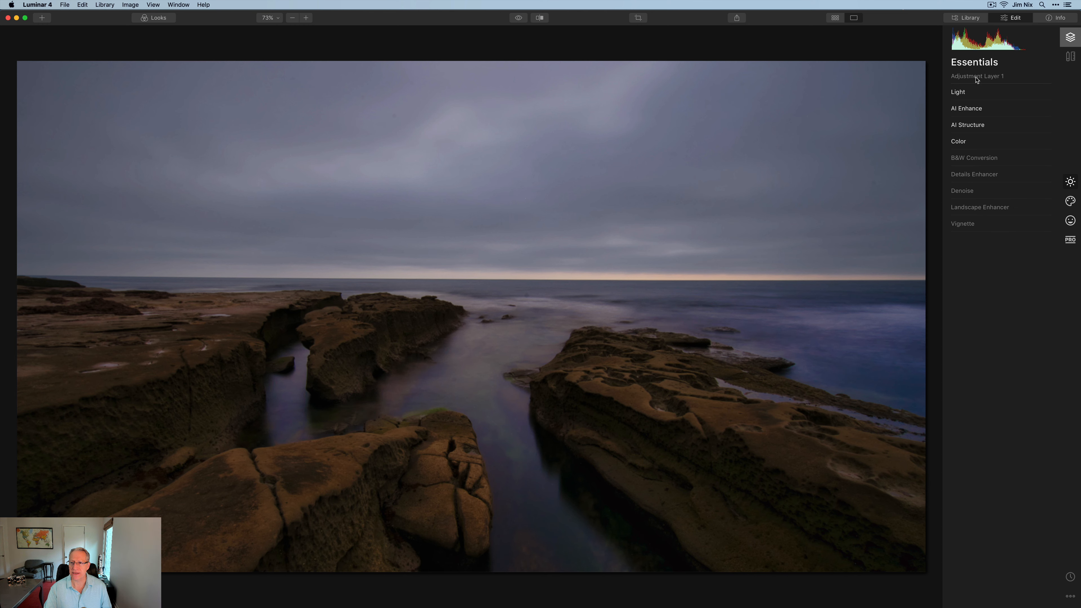
Show the layers list and toggle Adjustment Layer 1 off and on to compare.
left_click(1070, 37)
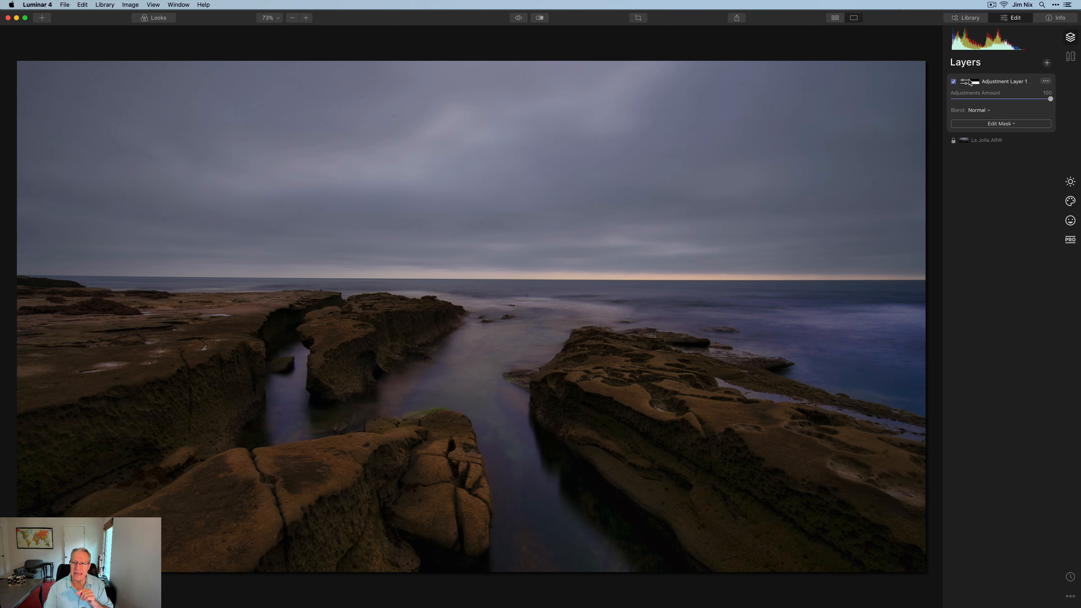
mouse_move(976, 89)
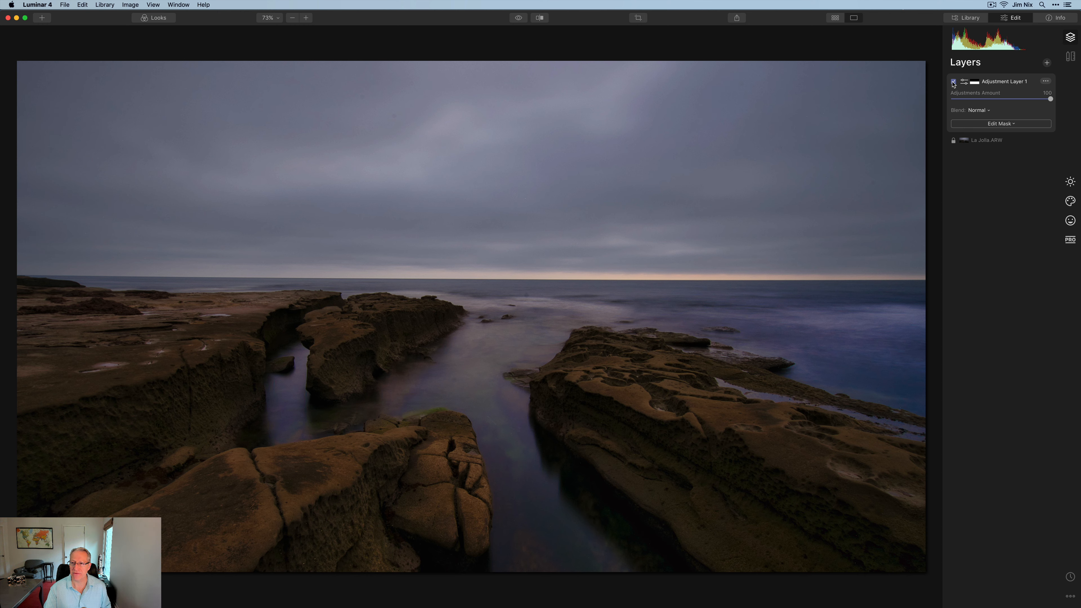
left_click(953, 81)
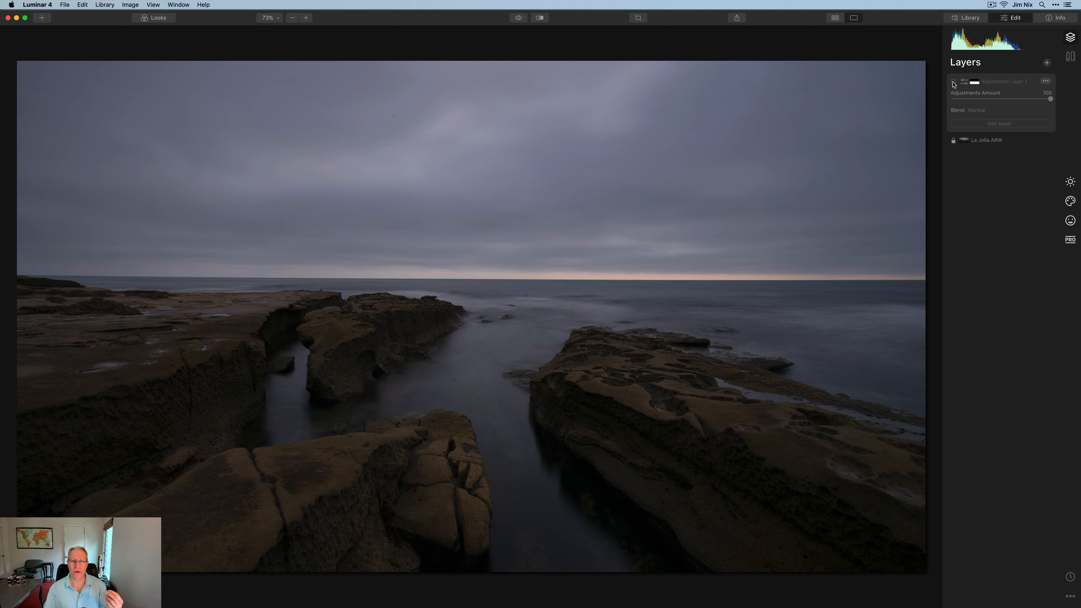
left_click(953, 82)
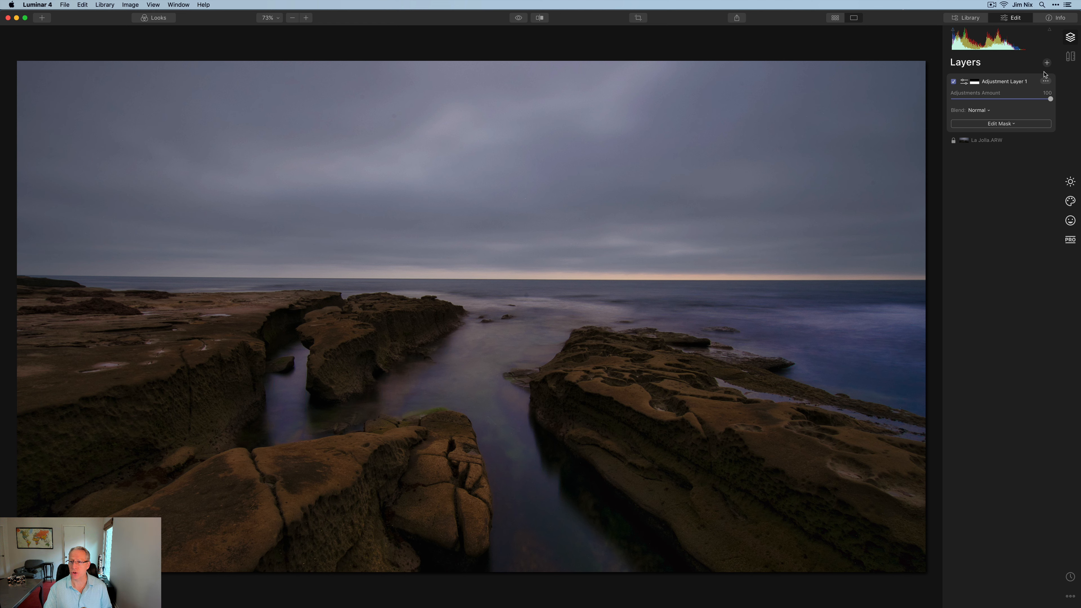
Add Adjustment Layer 2 with a gradient mask placed to cover the sky.
left_click(1046, 62)
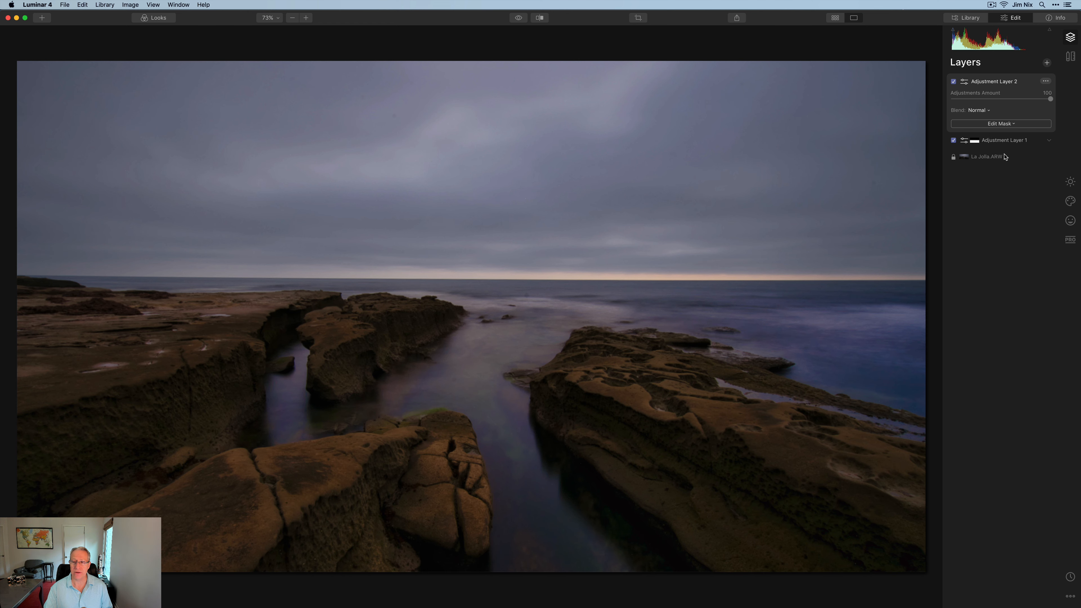
mouse_move(1016, 147)
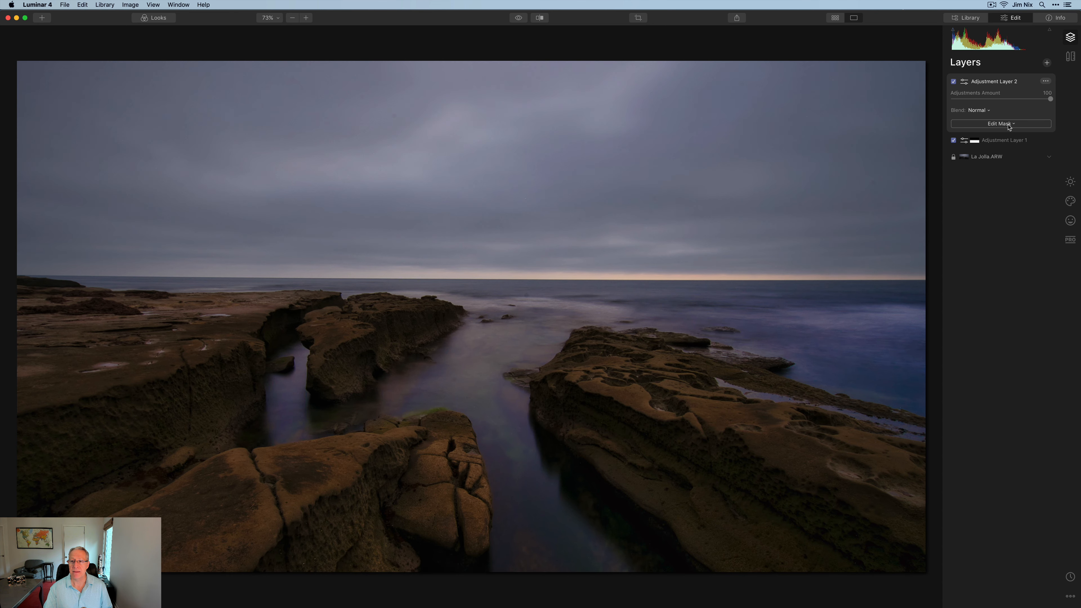
left_click(1000, 123)
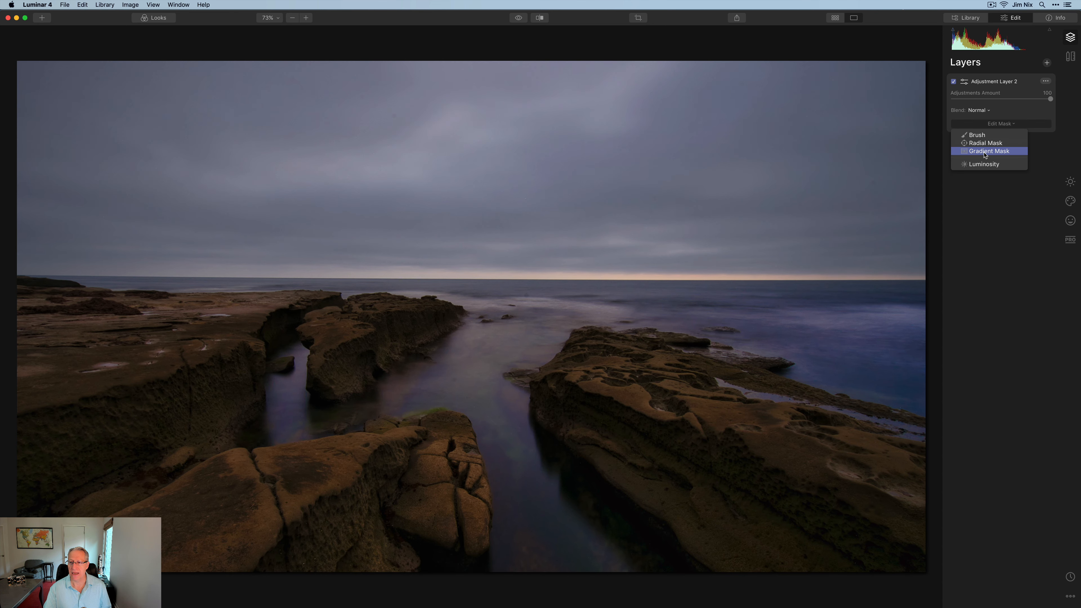
left_click(988, 150)
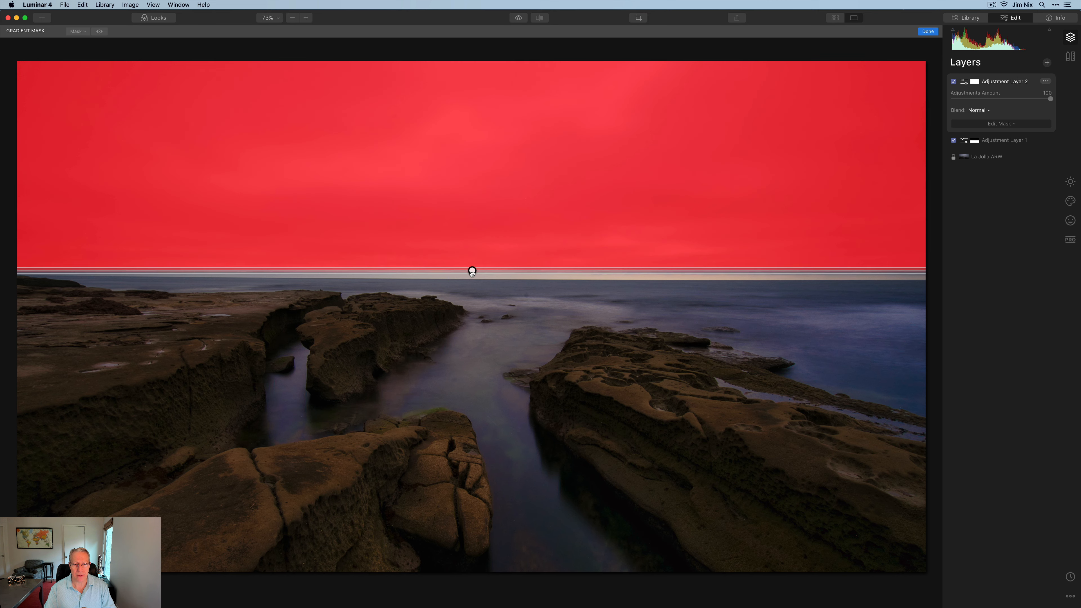
left_click_drag(472, 270, 472, 279)
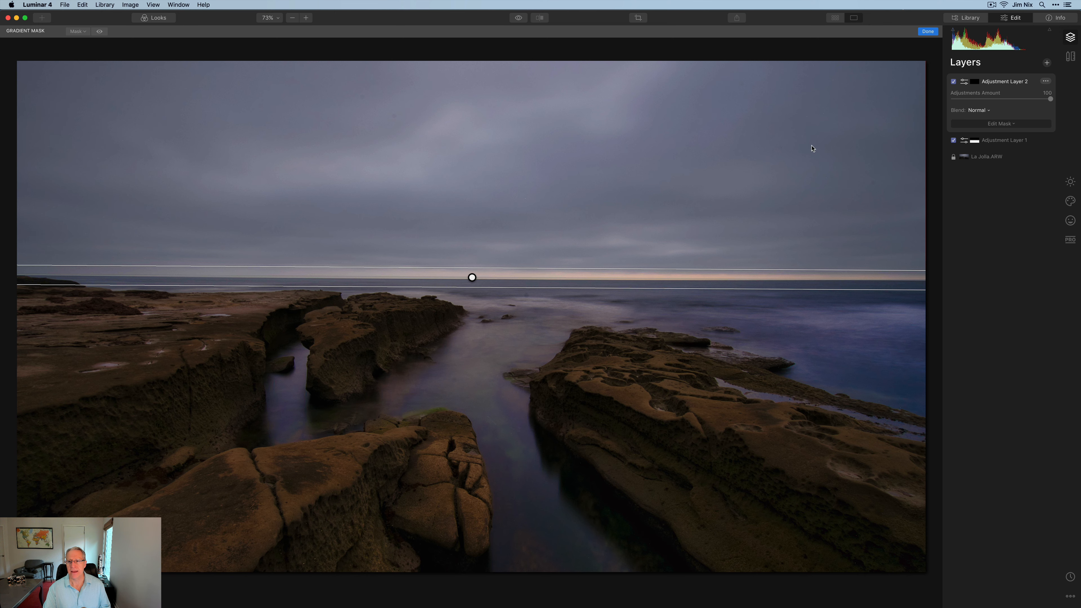
mouse_move(95, 105)
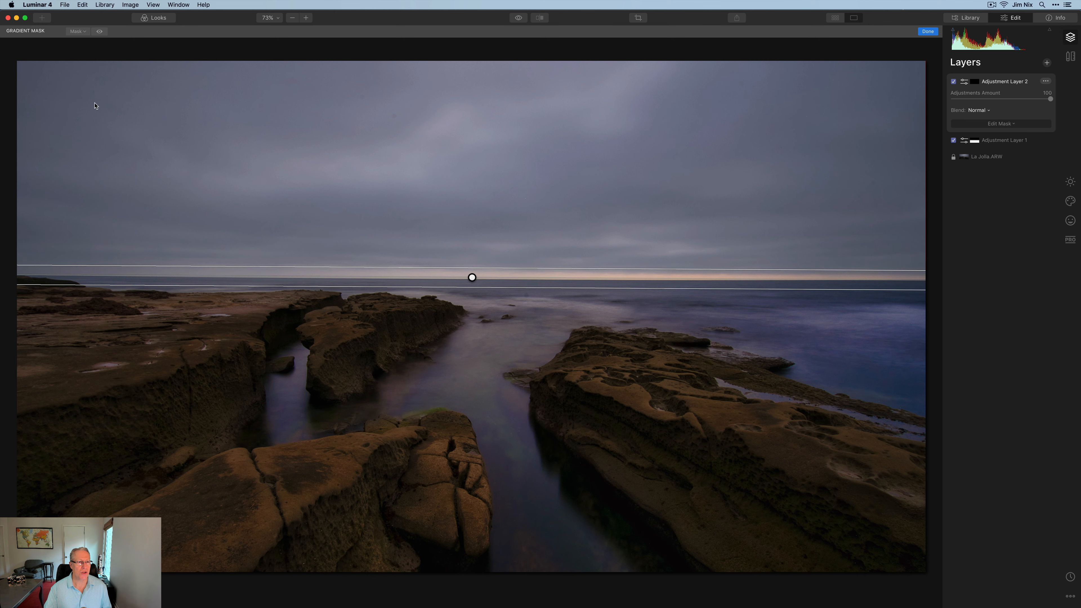
Check the mask overlay fades at the horizon, then finish the mask.
left_click(99, 31)
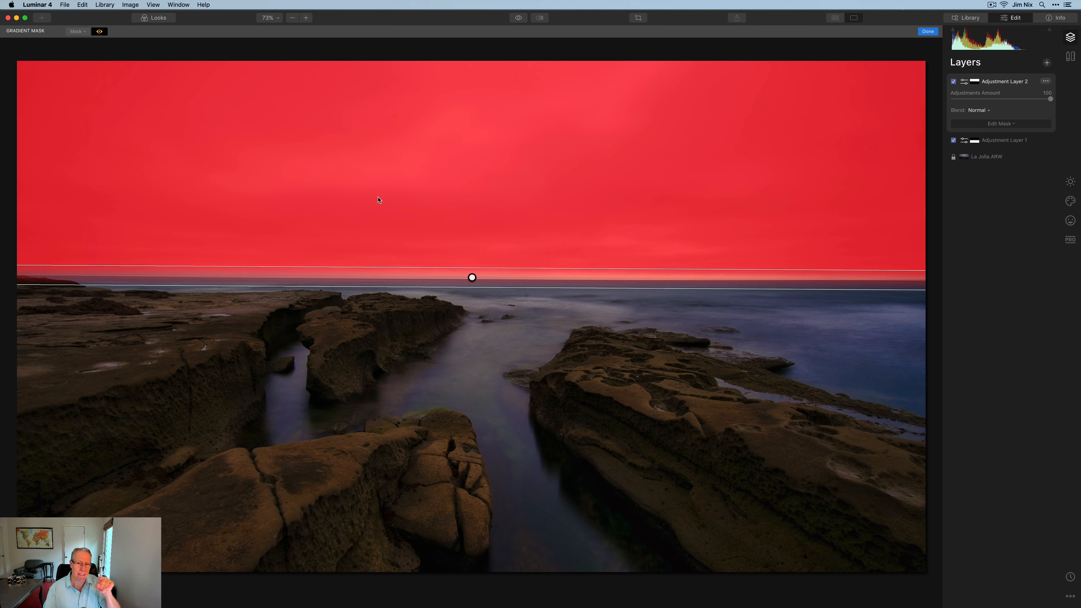
left_click(99, 31)
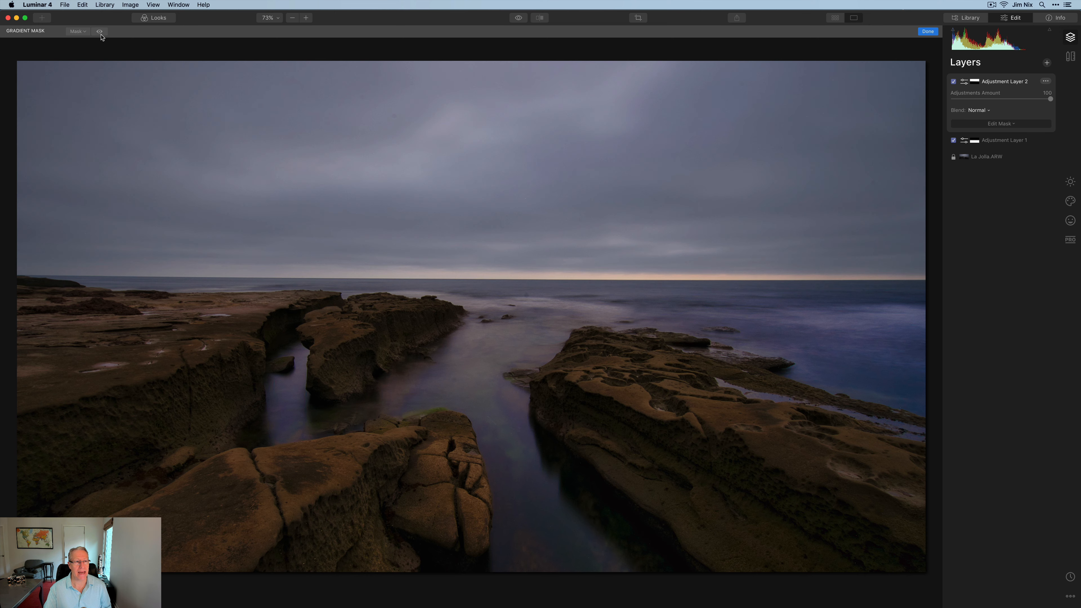
left_click(927, 31)
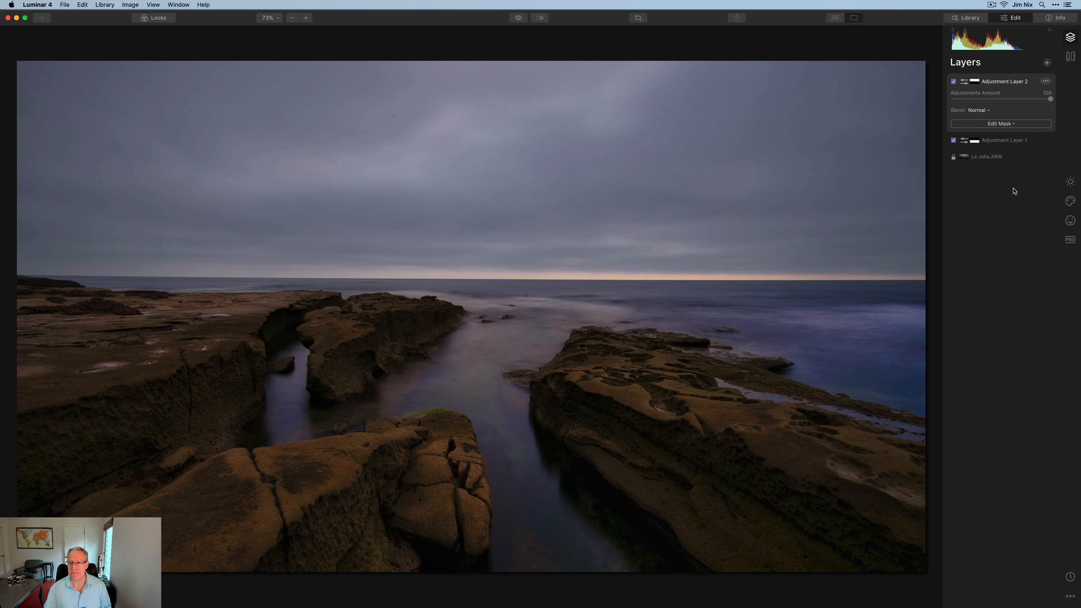
mouse_move(1069, 185)
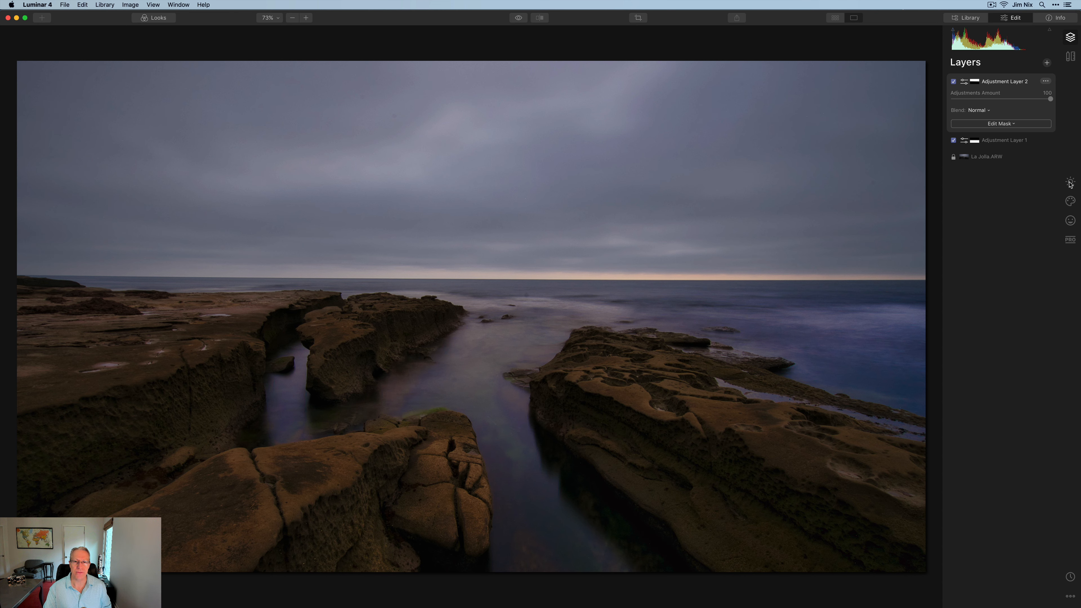
Warm the sky layer slightly and shift Tint to 11 toward magenta.
left_click(1070, 181)
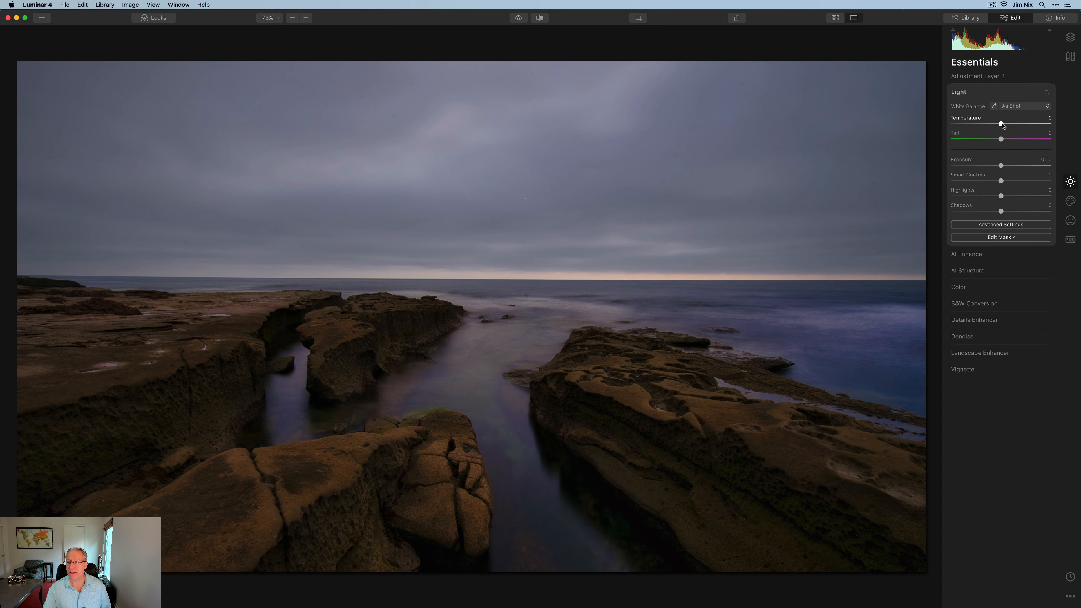
left_click_drag(1000, 123, 1002, 123)
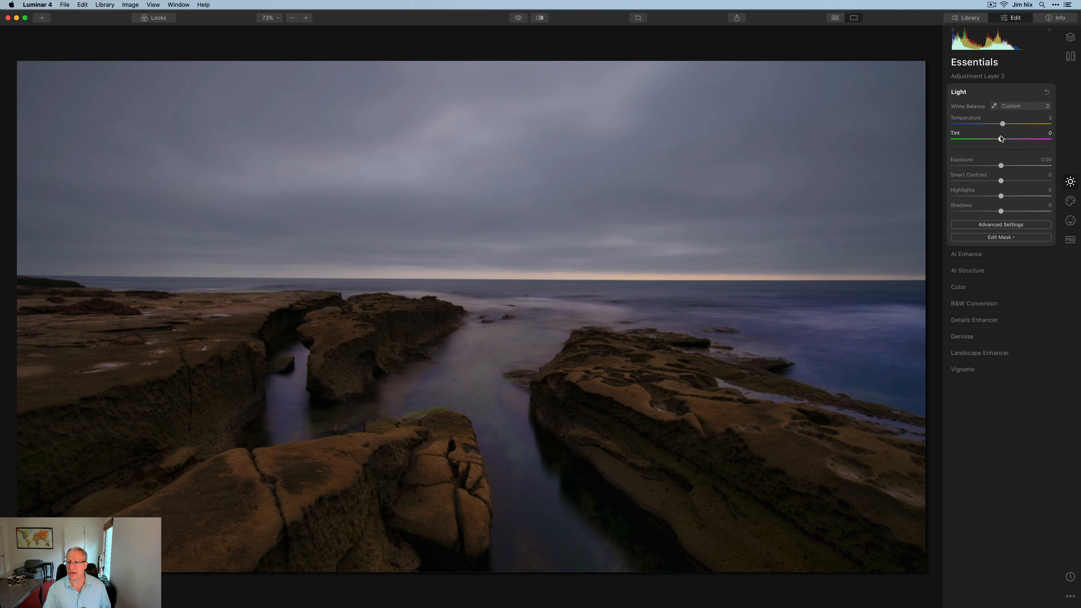
left_click_drag(980, 138, 1006, 138)
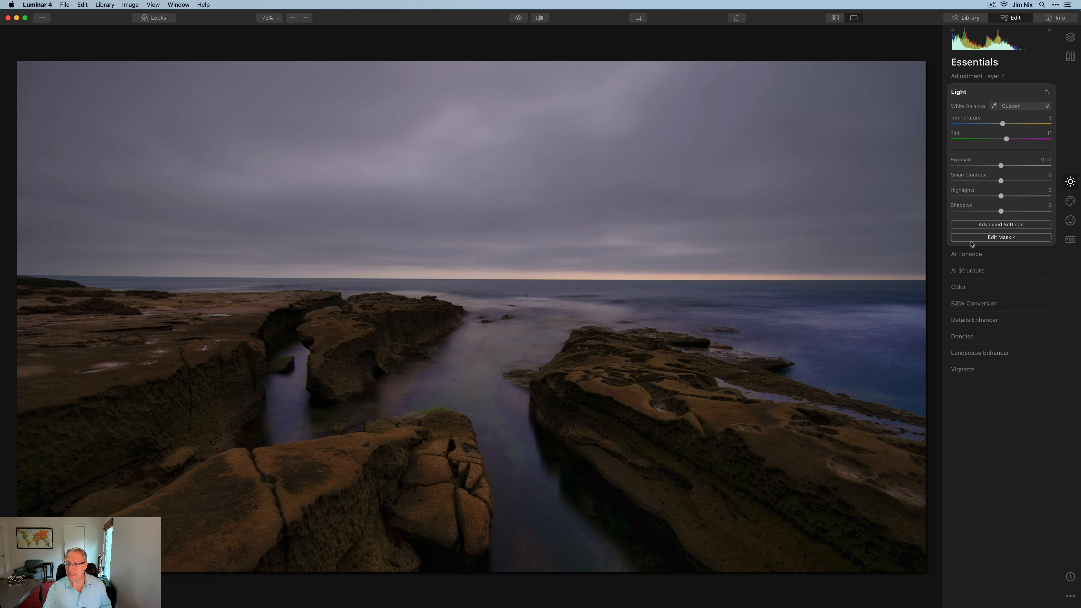
Soften the sky with AI Structure amount -44 and Boost 11.
left_click(967, 270)
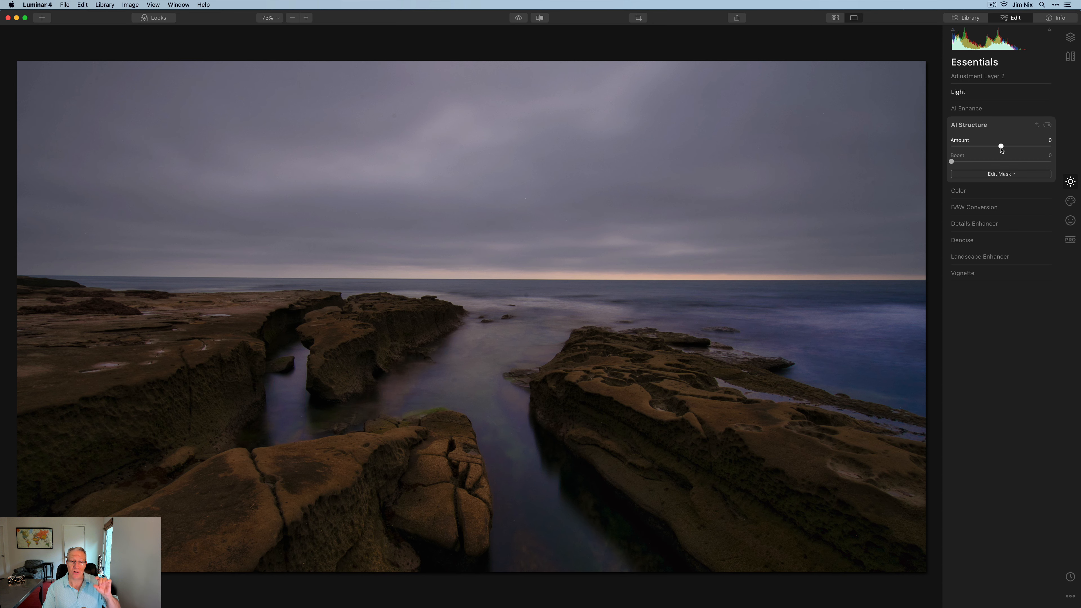
left_click_drag(1001, 145, 982, 146)
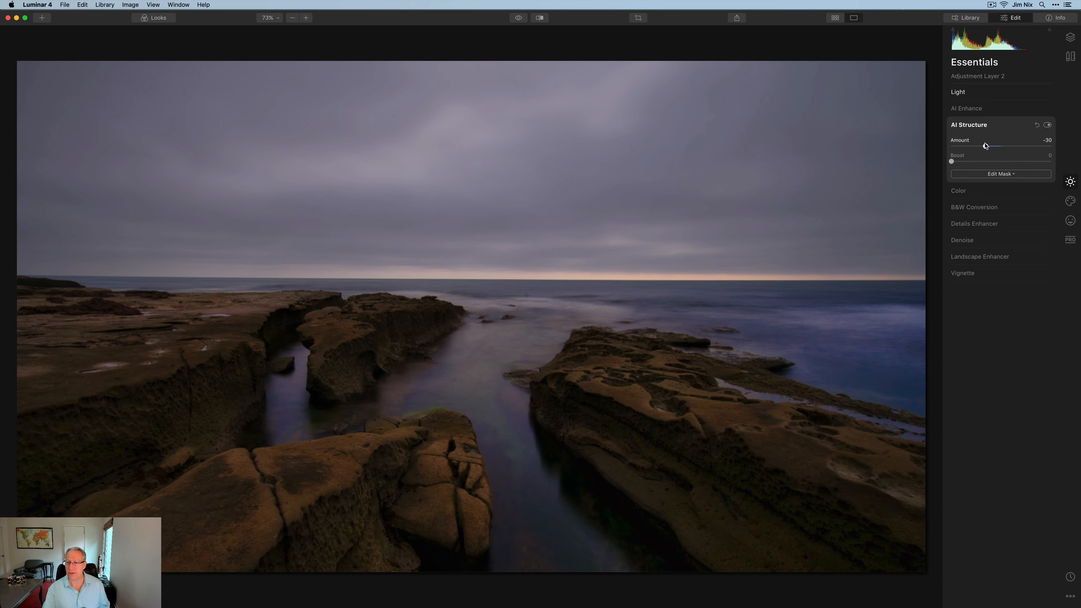
left_click_drag(984, 145, 973, 146)
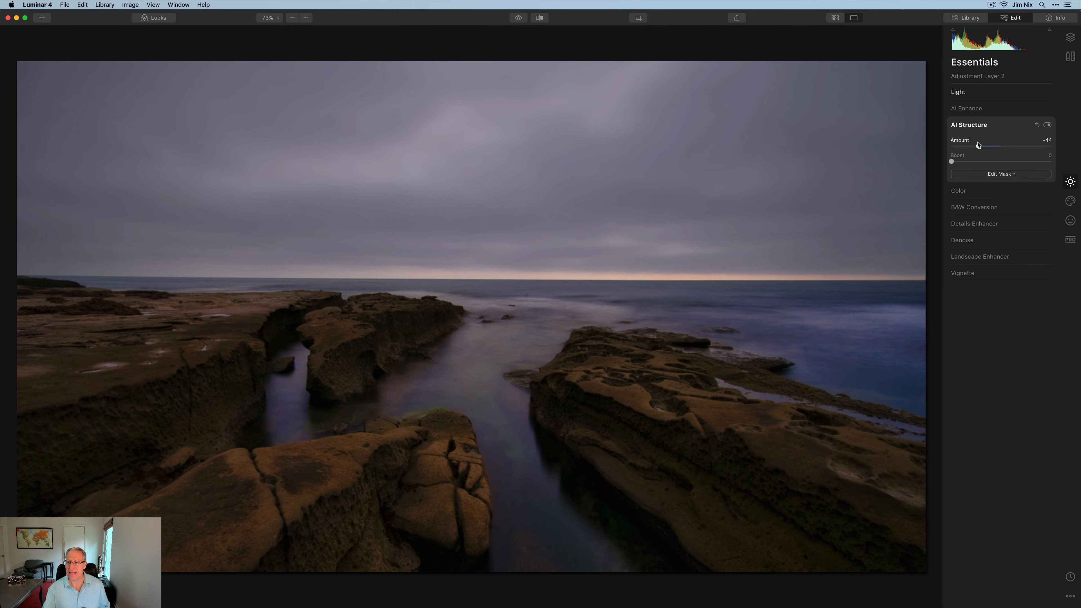
left_click_drag(952, 162, 961, 162)
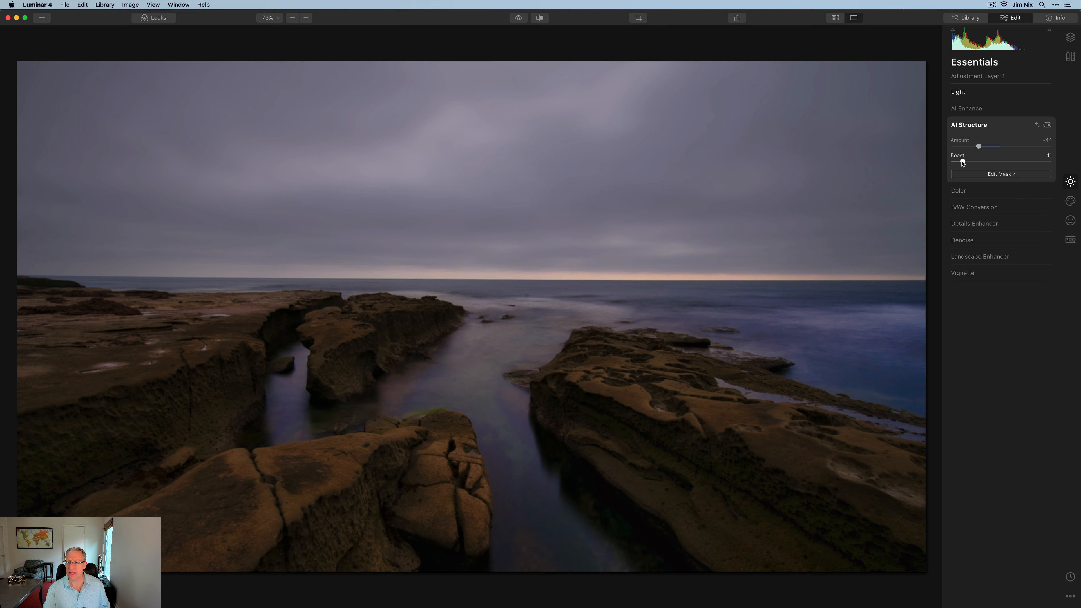
left_click_drag(961, 162, 963, 162)
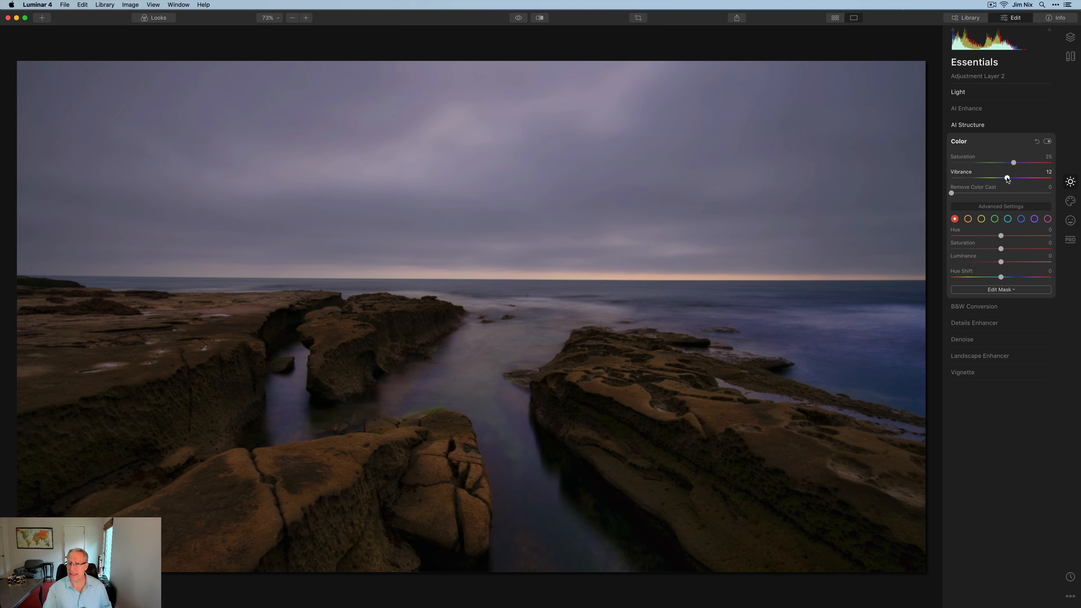
Raise sky Vibrance to 25 and add Landscape Enhancer Golden Hour of about 22.
left_click_drag(1013, 180, 1020, 180)
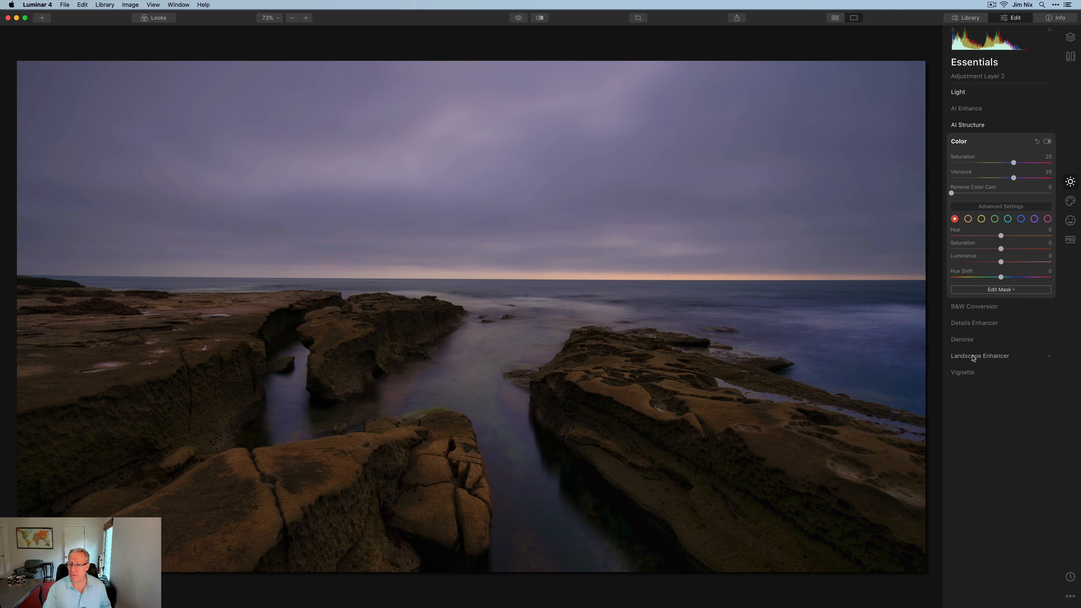
left_click(980, 356)
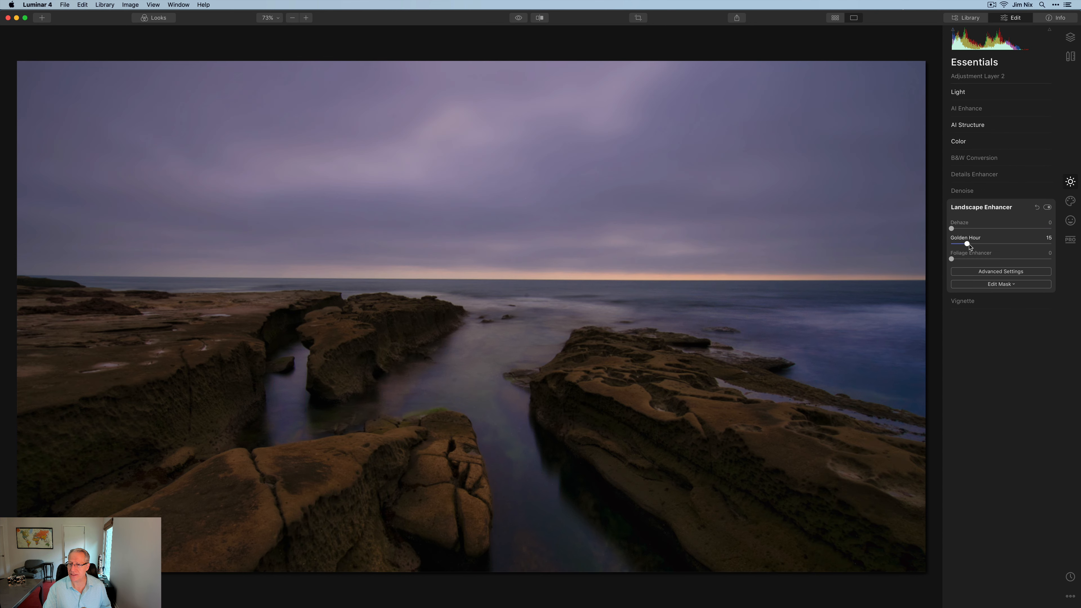
left_click_drag(965, 244, 972, 244)
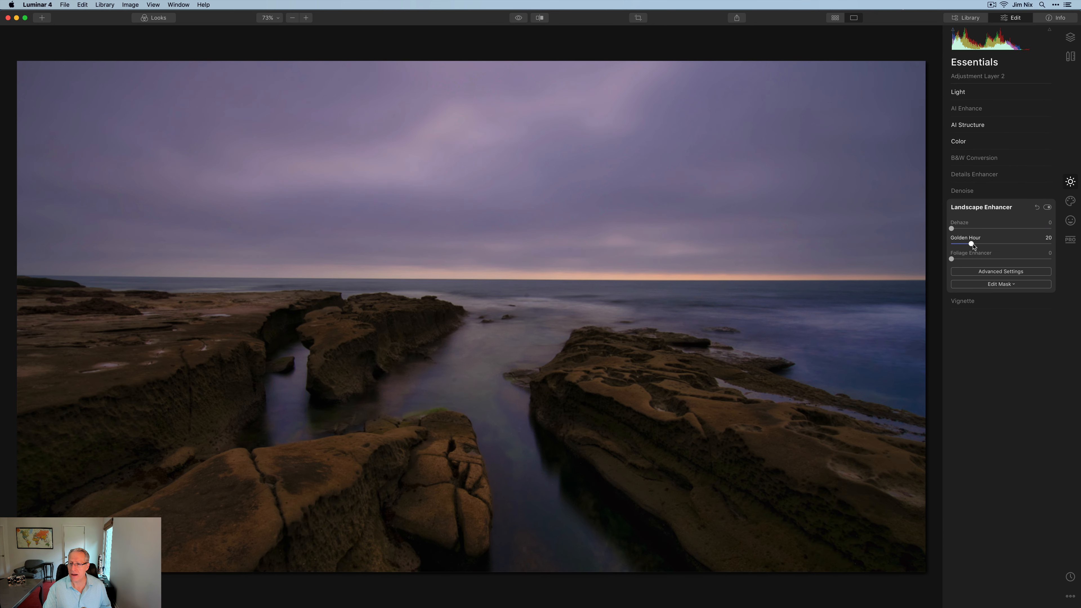
left_click_drag(951, 246, 973, 246)
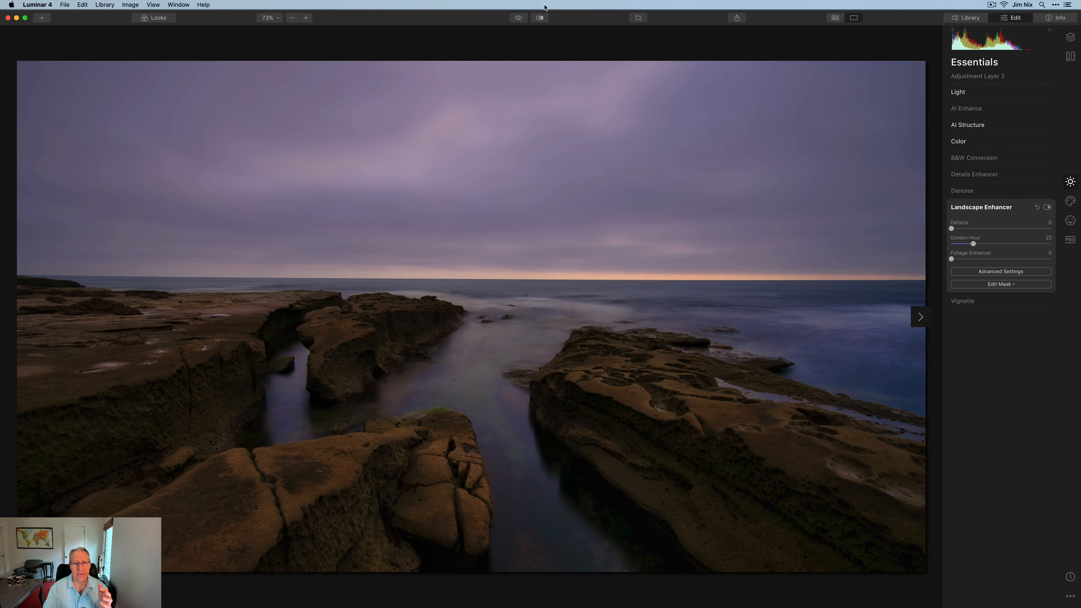
left_click(518, 17)
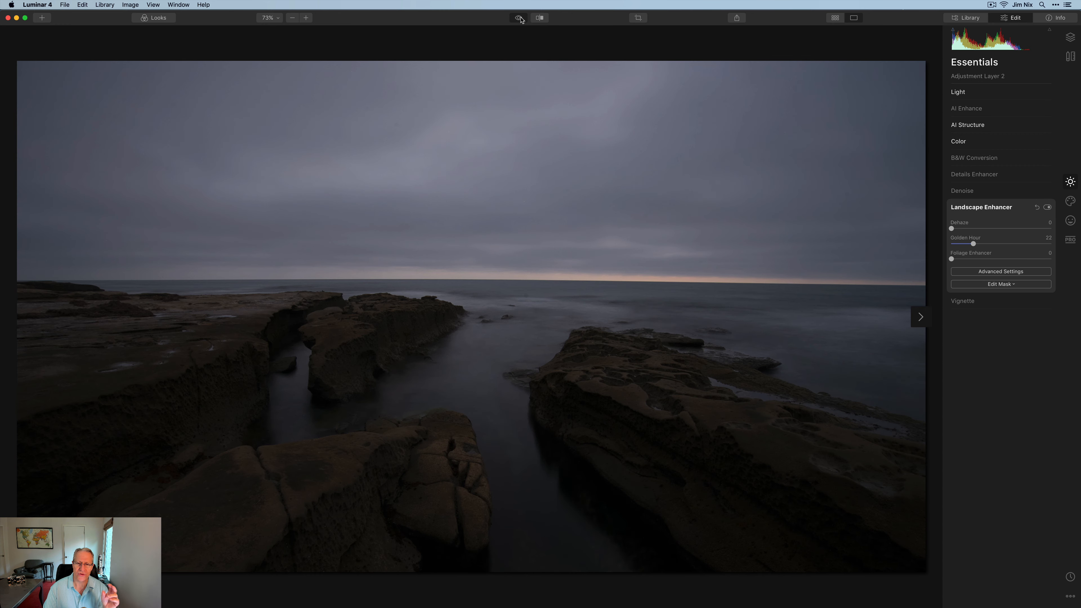
left_click(538, 17)
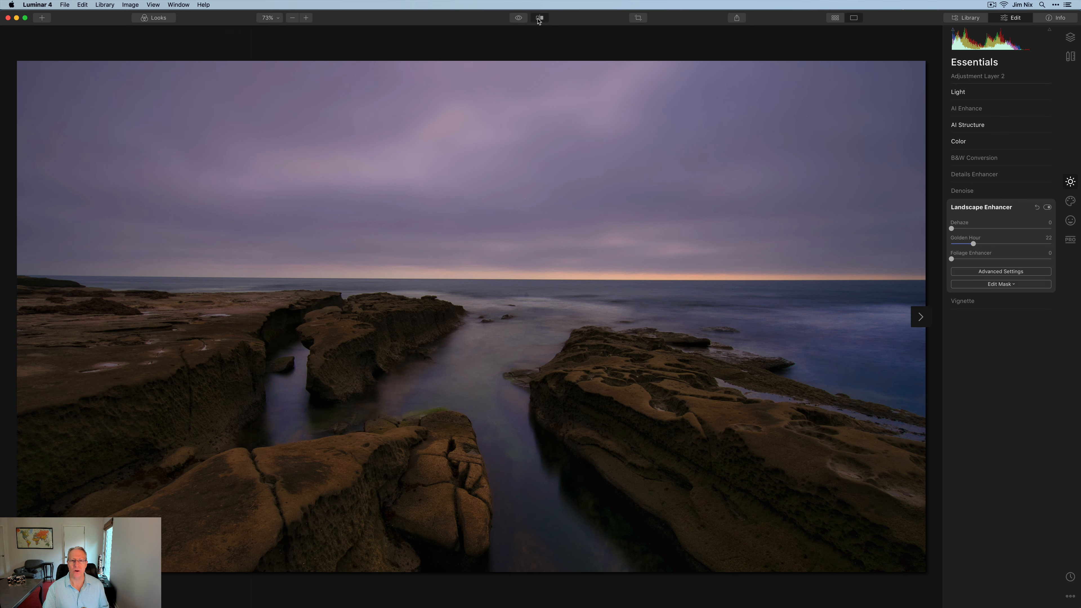
left_click(539, 18)
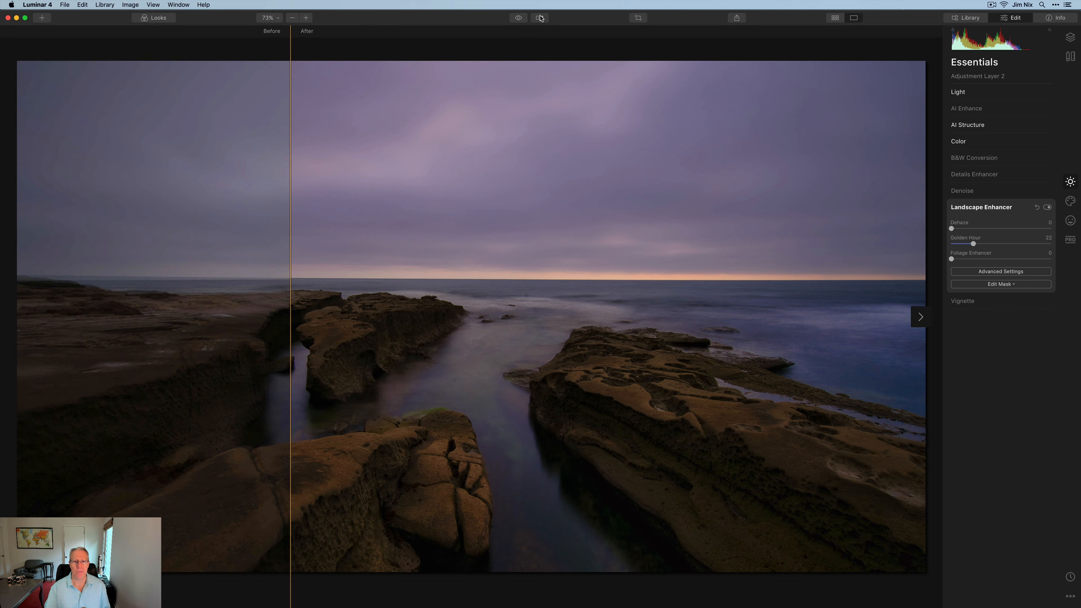
left_click(518, 17)
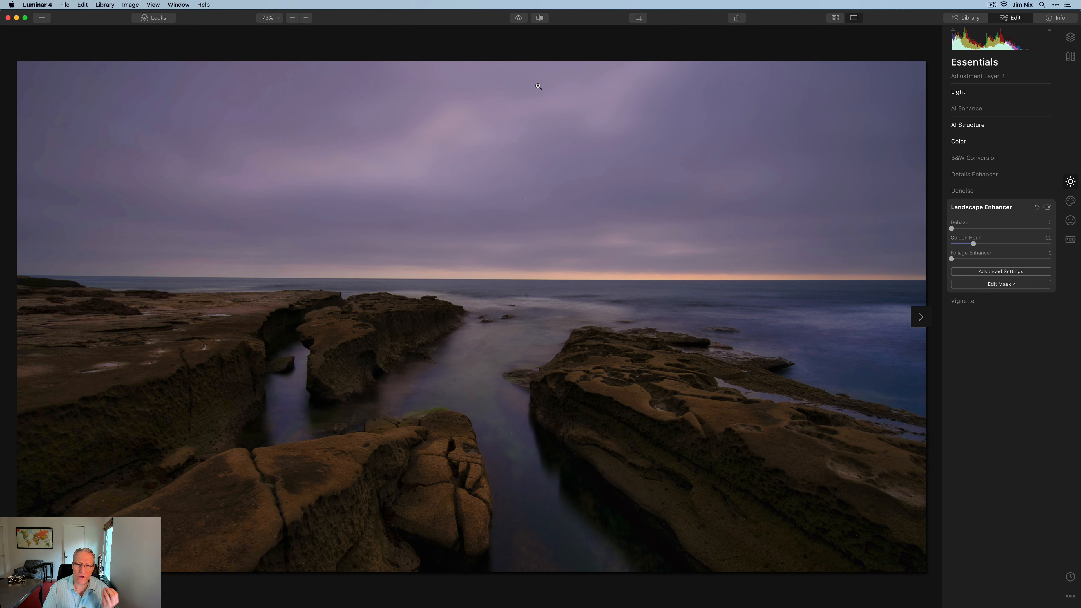
mouse_move(546, 135)
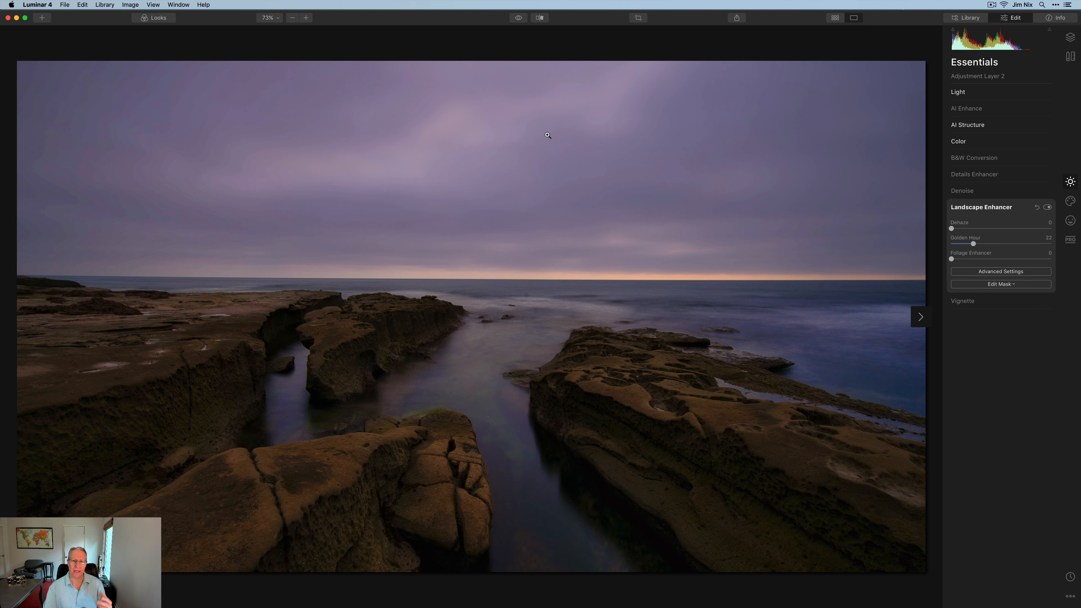
mouse_move(515, 283)
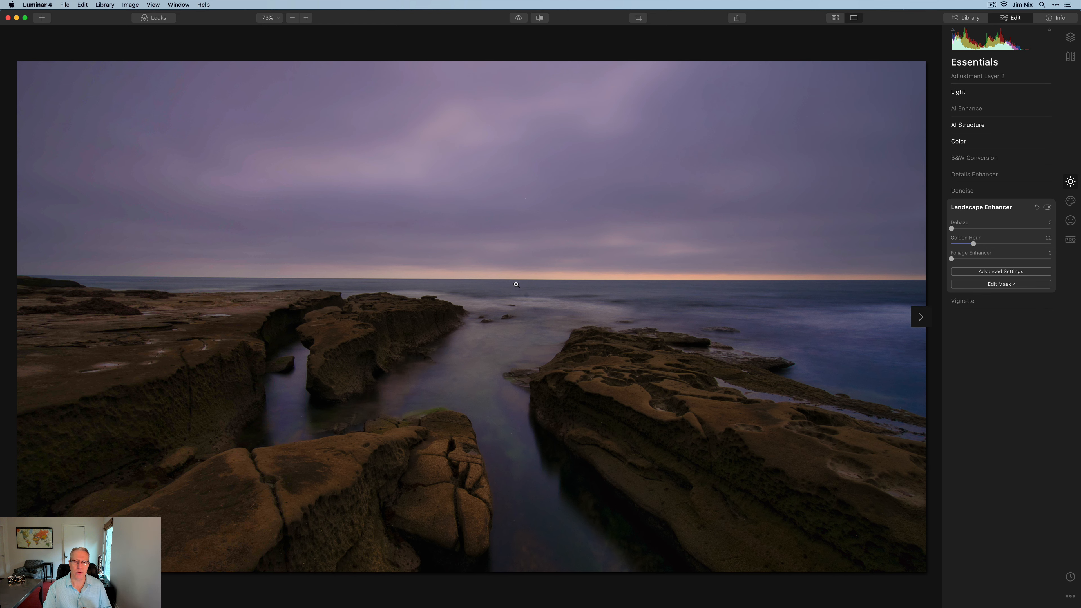
mouse_move(473, 361)
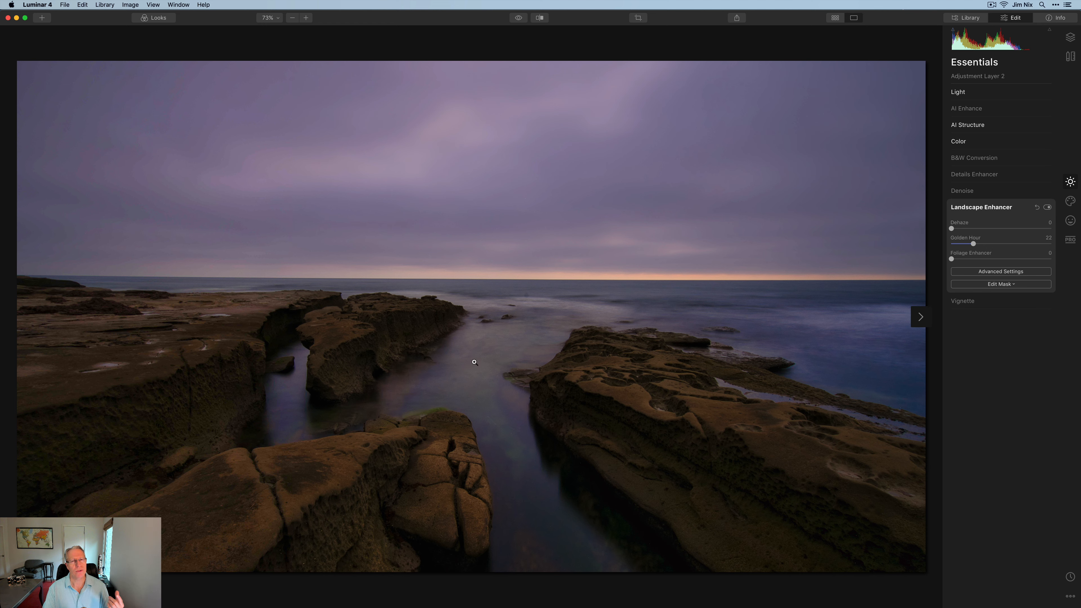